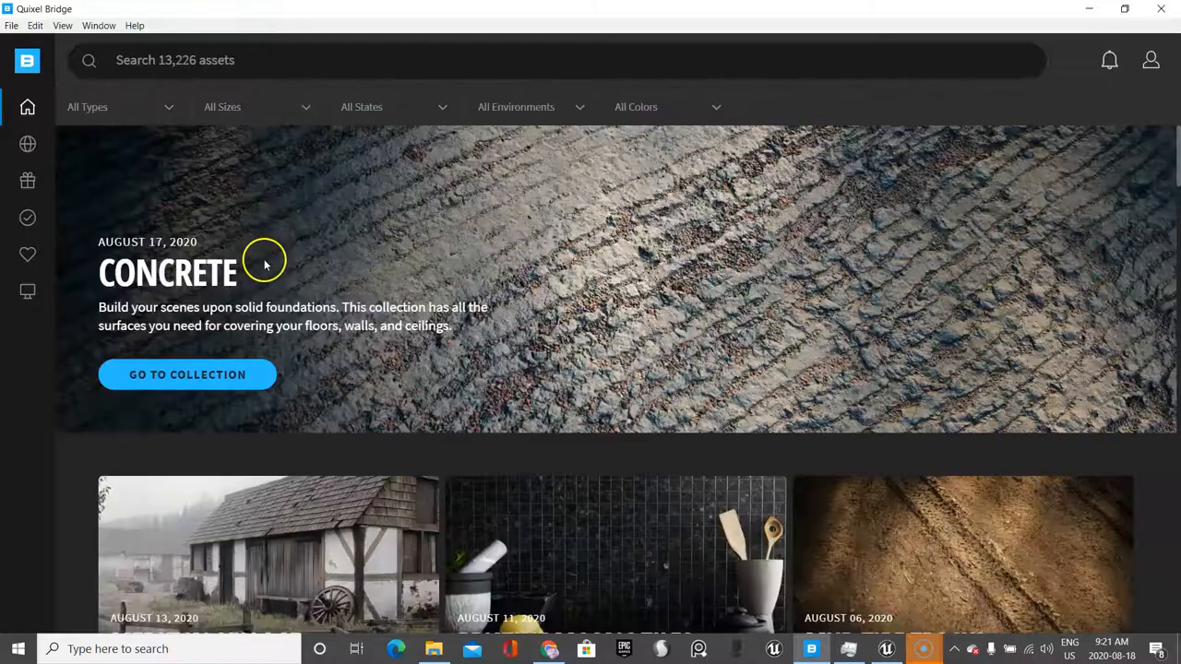
{"action": "mouse_move", "coordinate": [169, 114]}
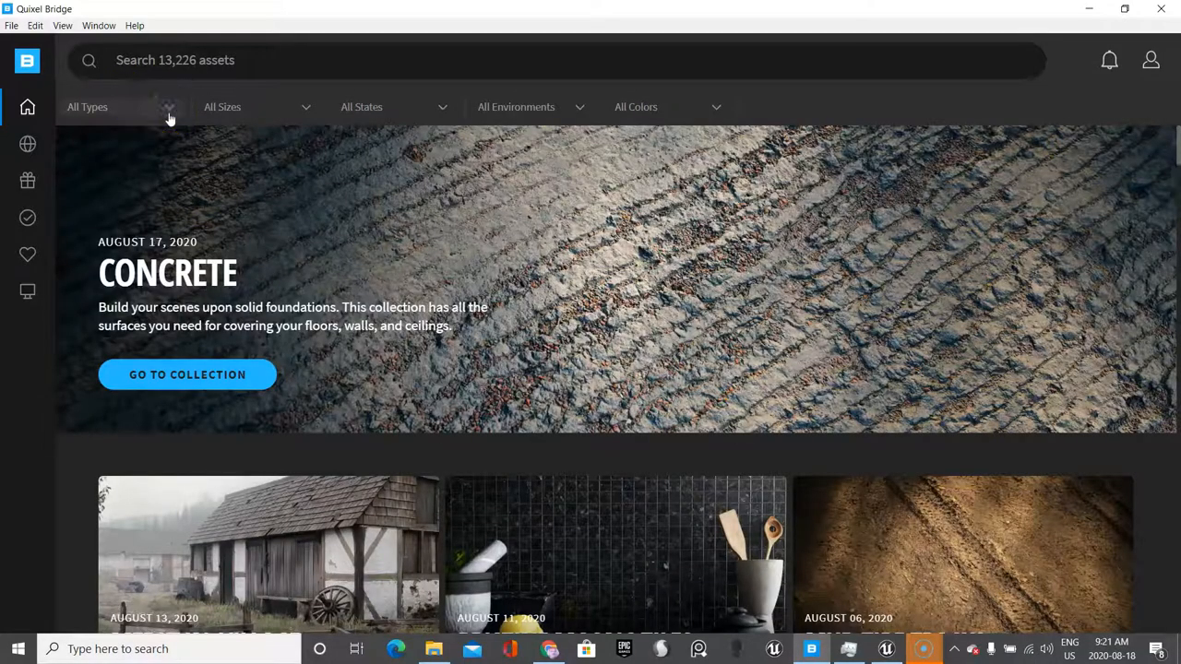
Step: Filter the Bridge catalogue to 3D Assets, then 3D Plants, then Surfaces
{"action": "left_click", "coordinate": [119, 105]}
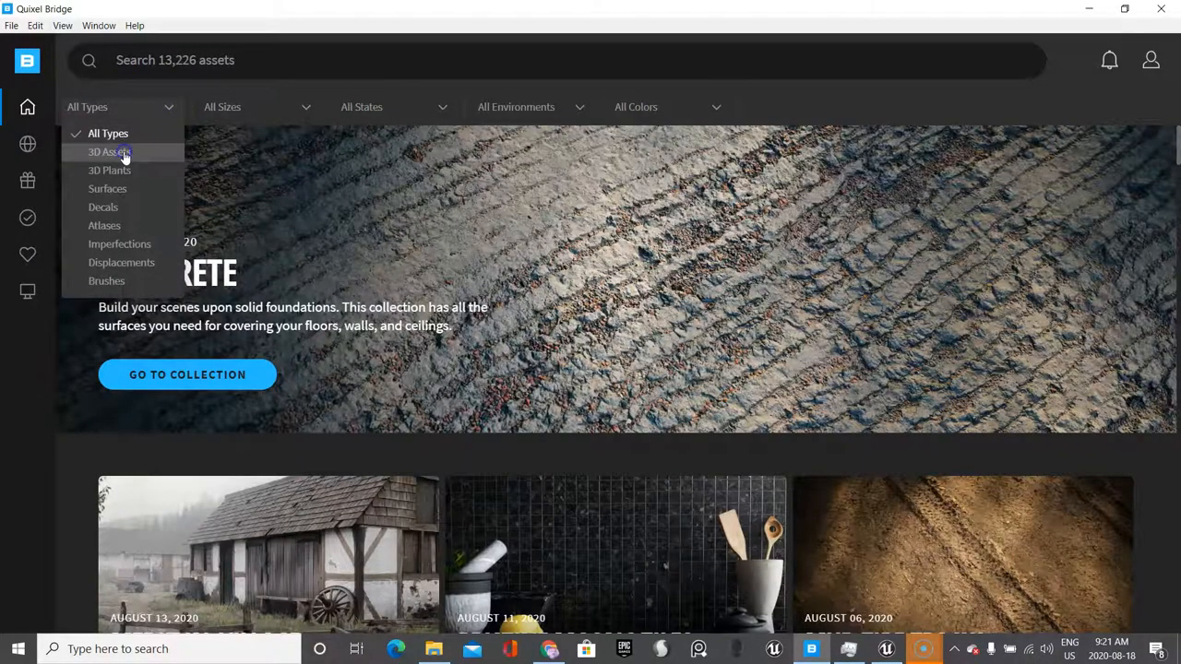
{"action": "left_click", "coordinate": [108, 151]}
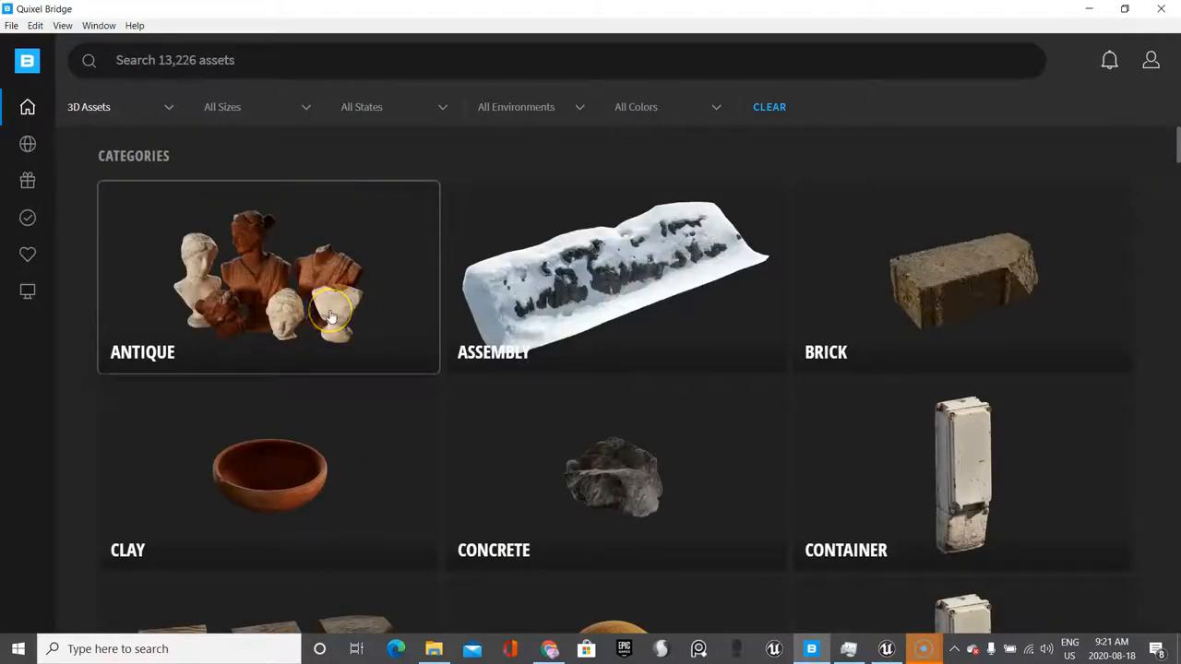
{"action": "left_click", "coordinate": [120, 105]}
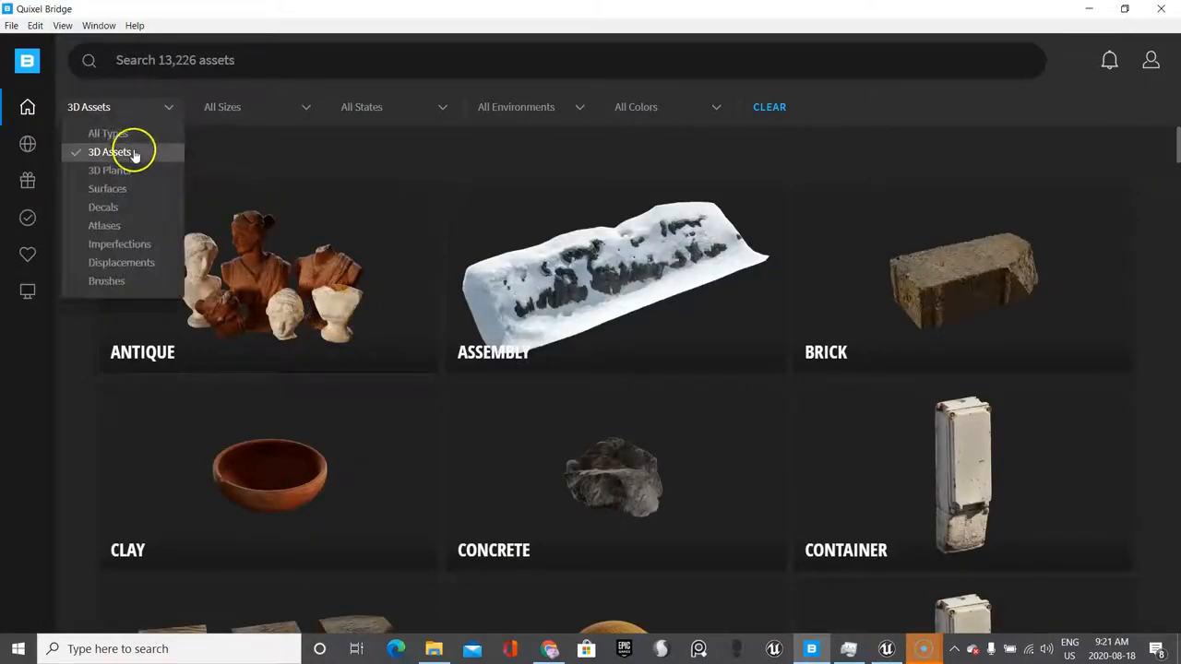
{"action": "left_click", "coordinate": [107, 169]}
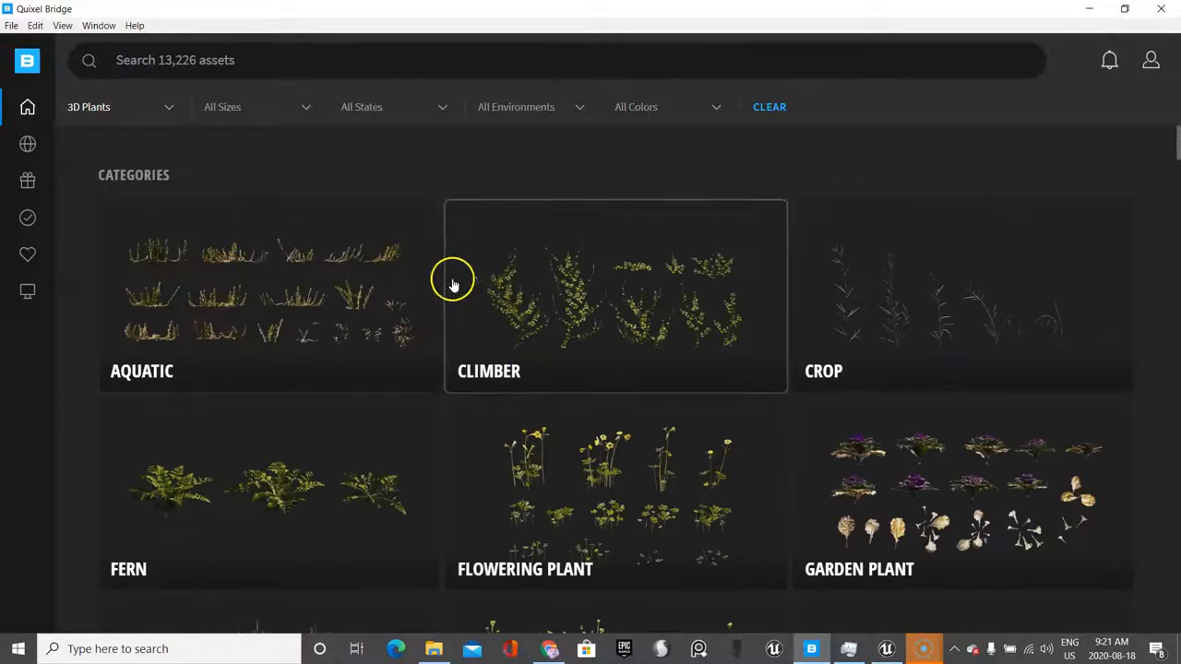
{"action": "mouse_move", "coordinate": [884, 513]}
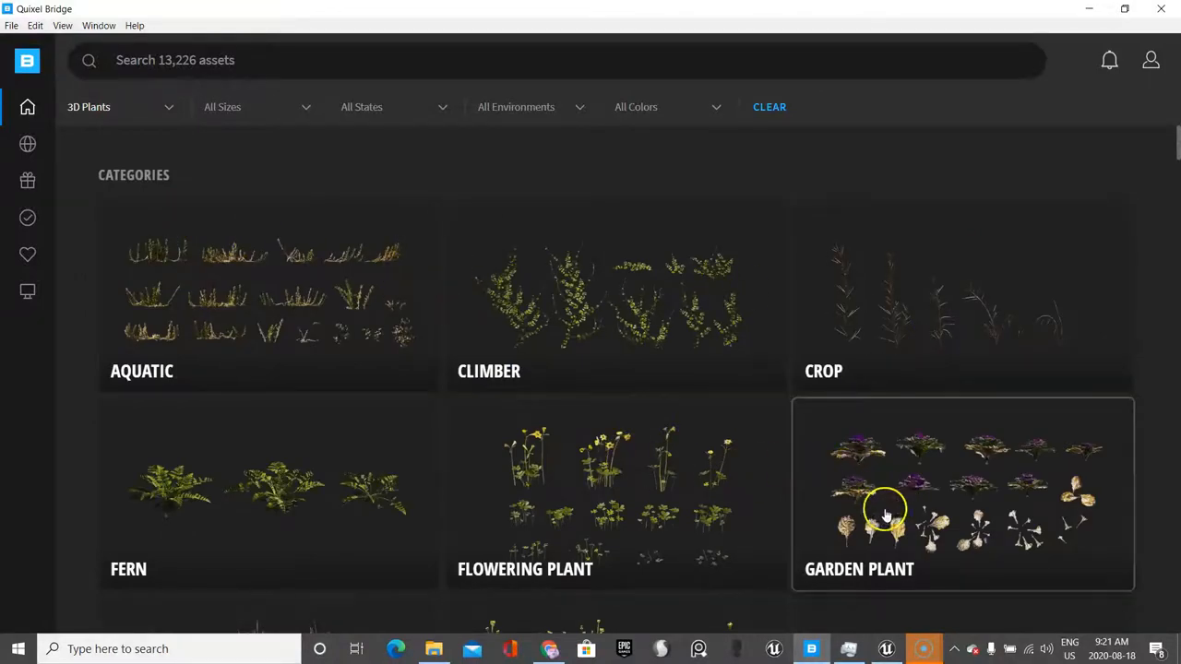
{"action": "left_click", "coordinate": [120, 105]}
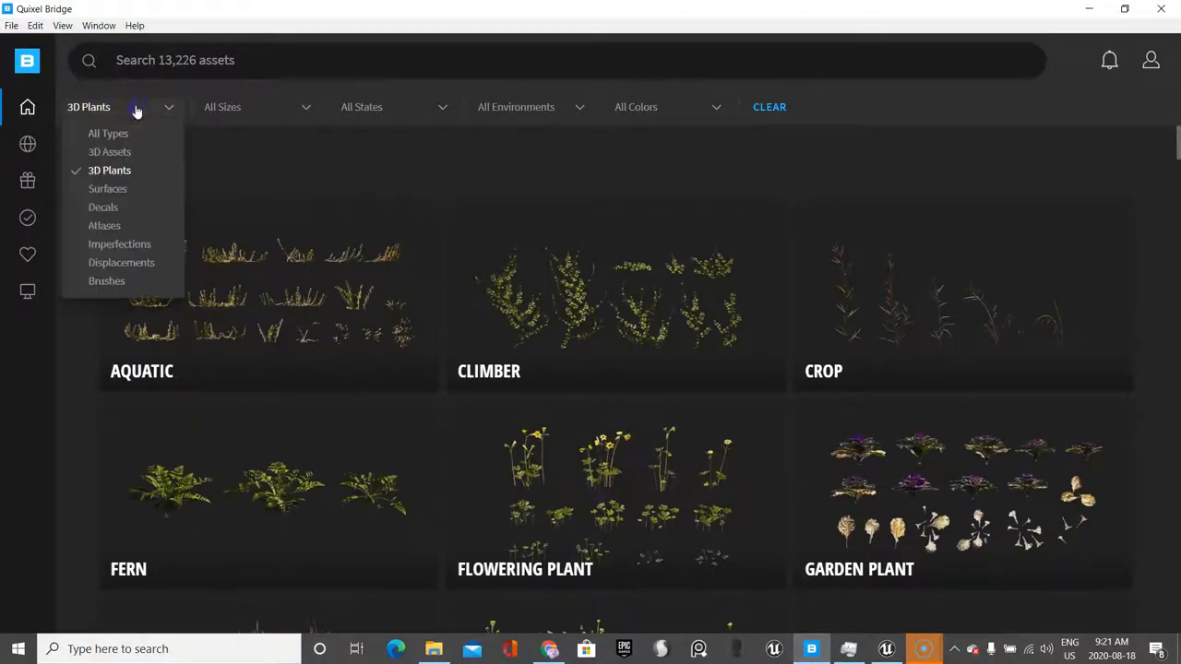
{"action": "left_click", "coordinate": [107, 188]}
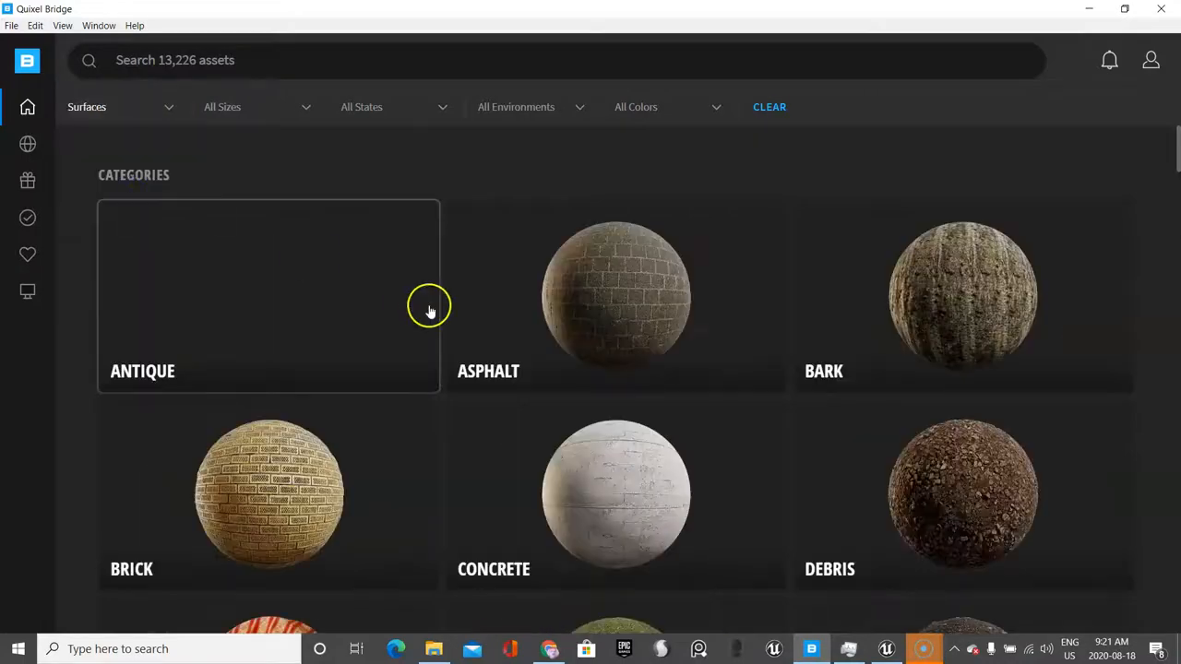
{"action": "scroll", "scroll_direction": "down", "scroll_amount": 3}
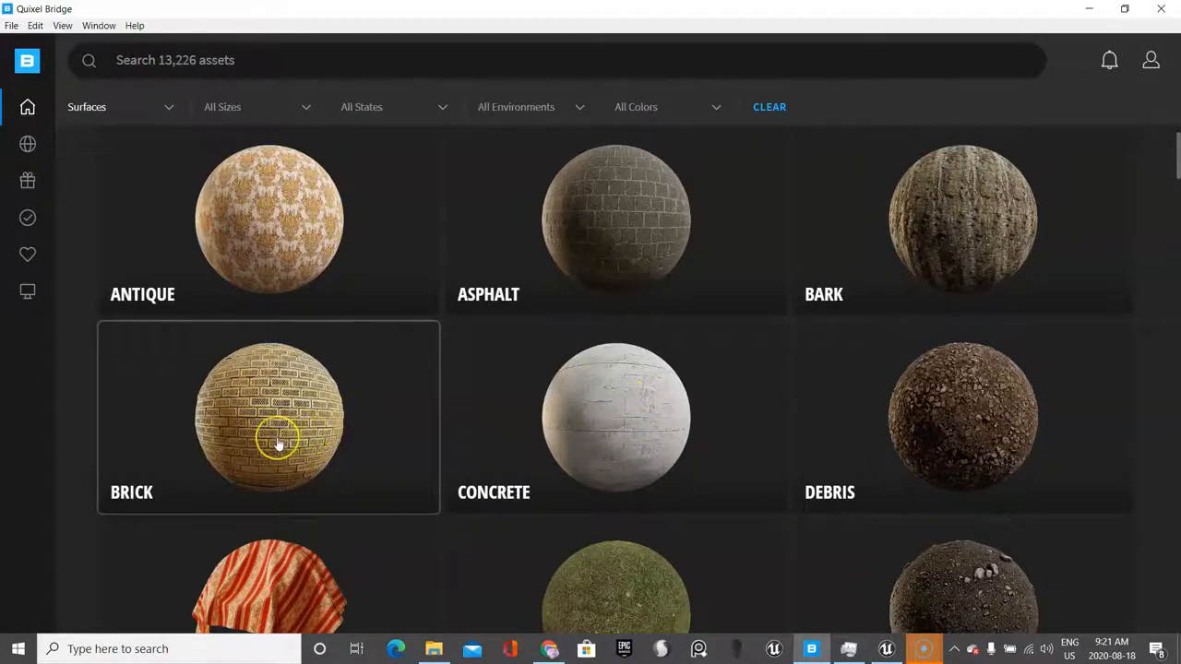
{"action": "mouse_move", "coordinate": [295, 432]}
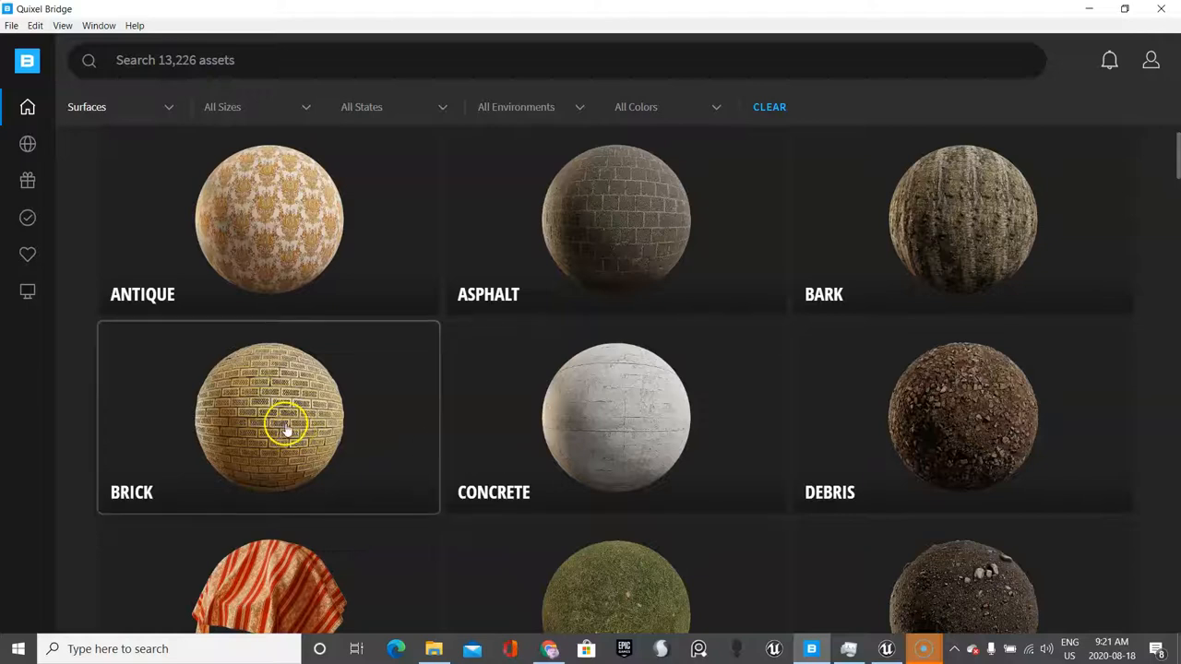
Step: Narrow the surfaces to the Brick category and its Mortar subcategory
{"action": "left_click", "coordinate": [270, 417]}
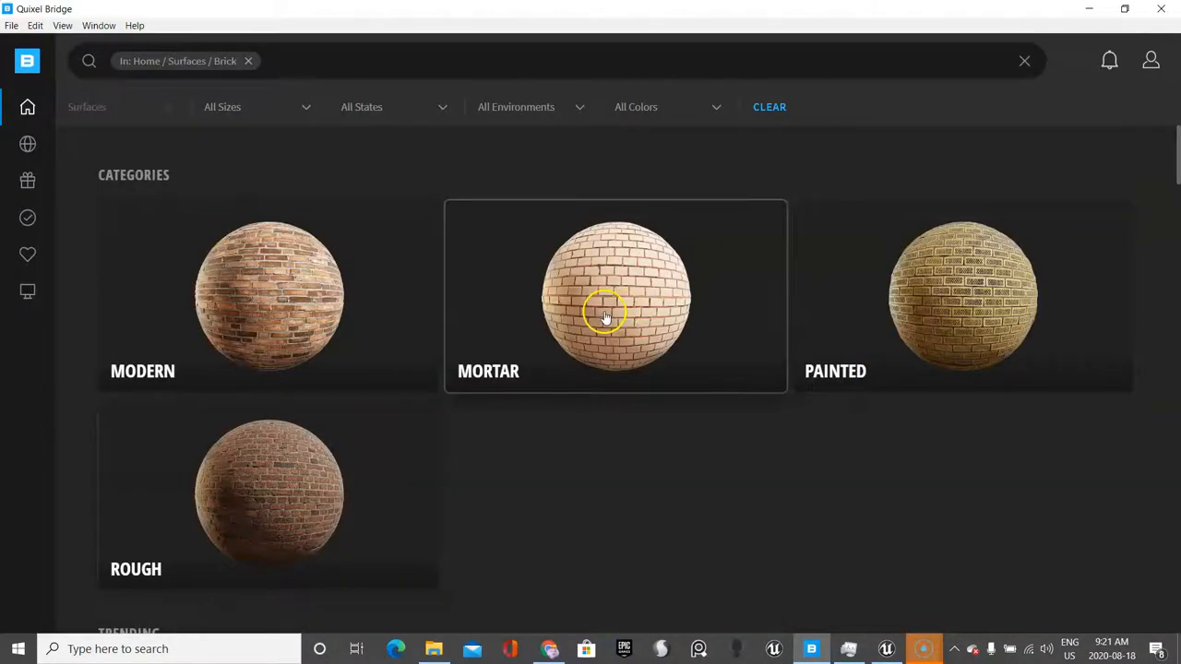
{"action": "left_click", "coordinate": [616, 295]}
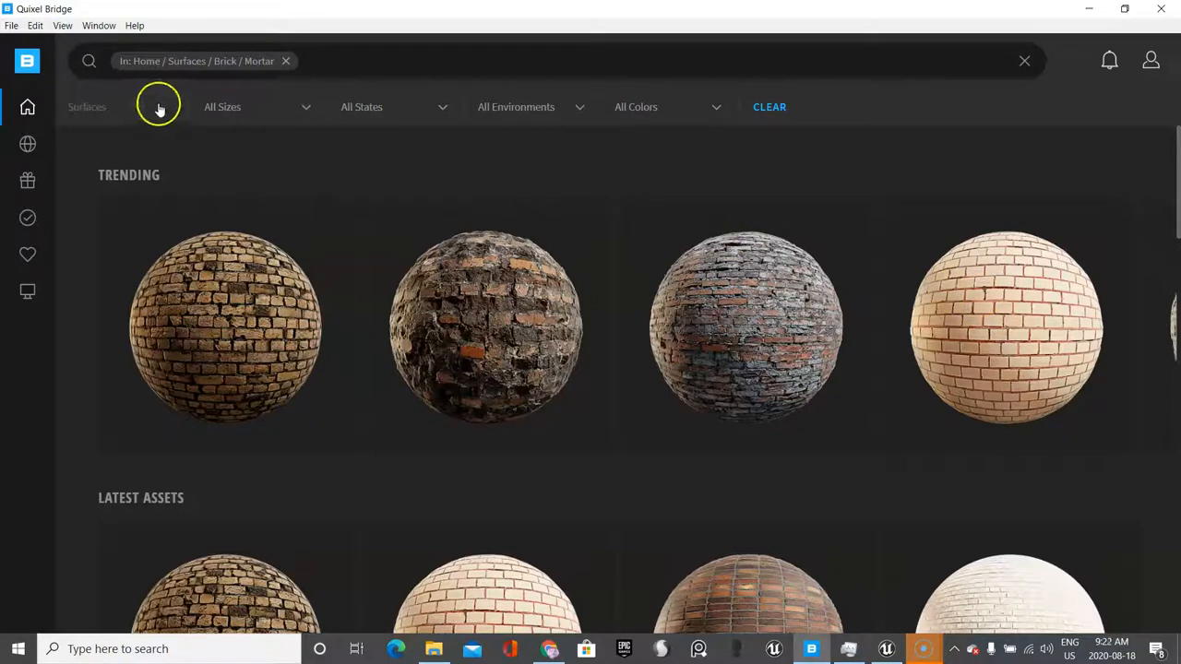
{"action": "left_click", "coordinate": [28, 107]}
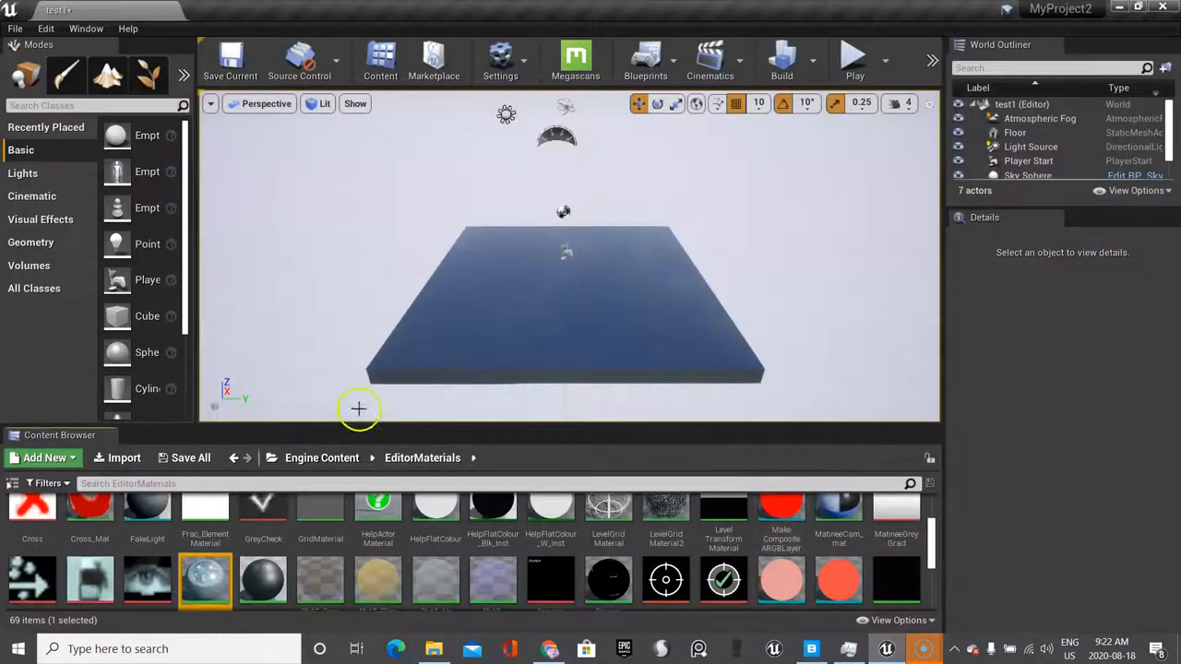
{"action": "mouse_move", "coordinate": [111, 483]}
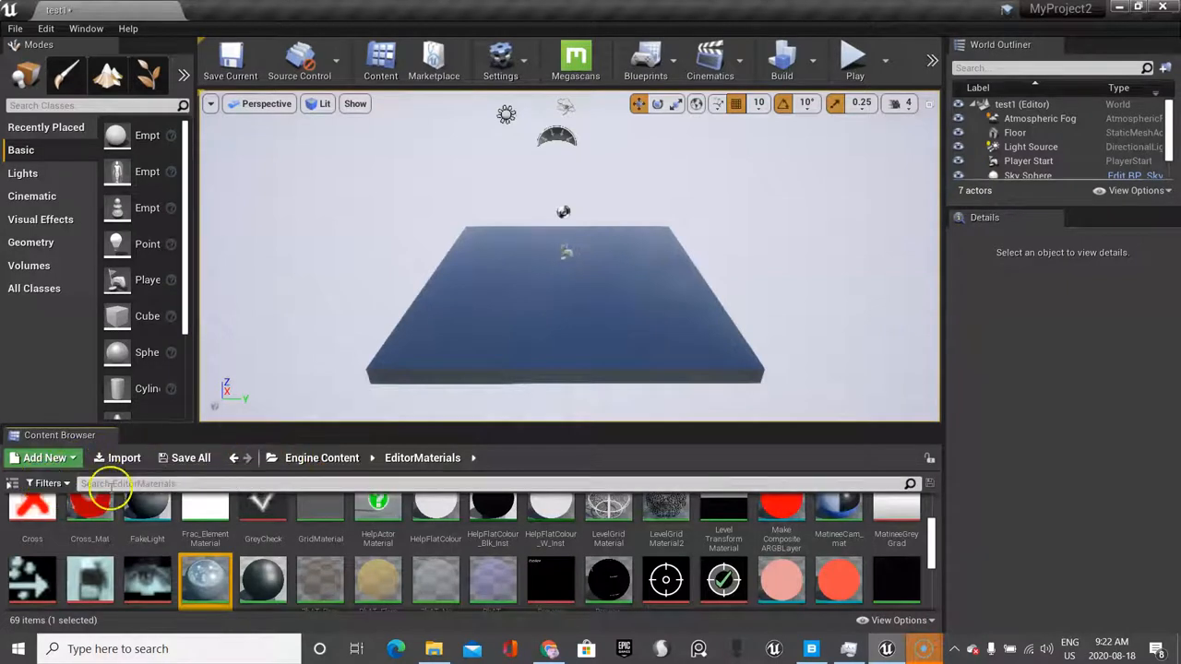
Step: Navigate Content > Megascans > Surfaces > Mossy_Stone_00 and select its normal map texture
{"action": "left_click", "coordinate": [302, 457]}
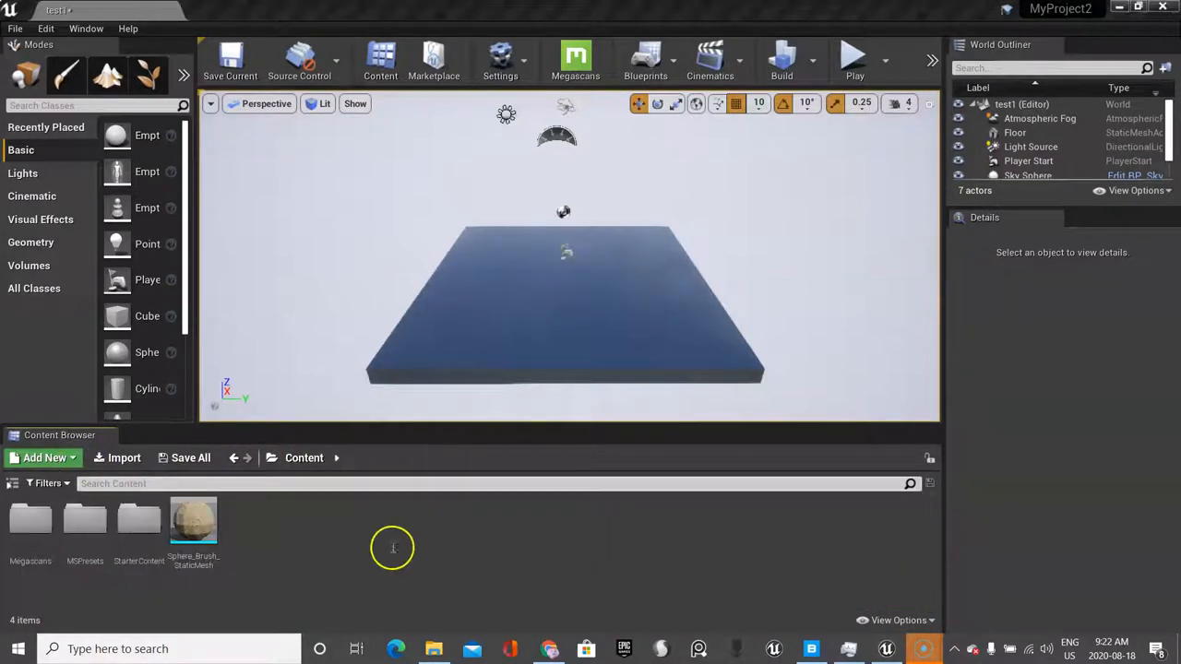
{"action": "mouse_move", "coordinate": [244, 587]}
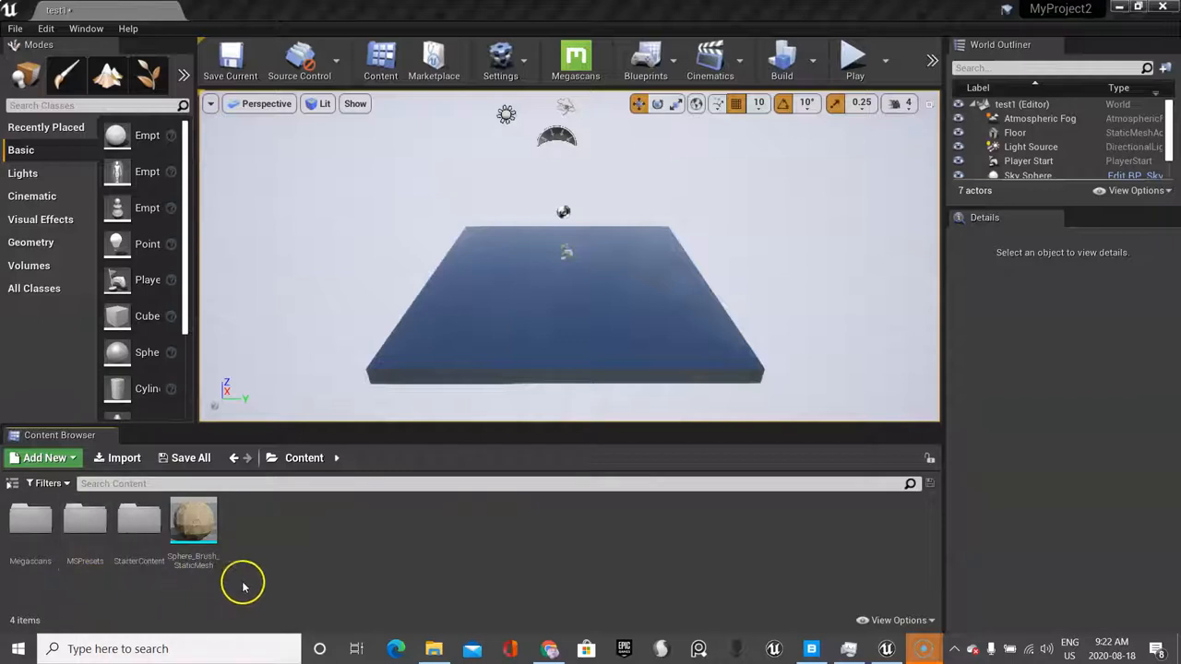
{"action": "mouse_move", "coordinate": [30, 520]}
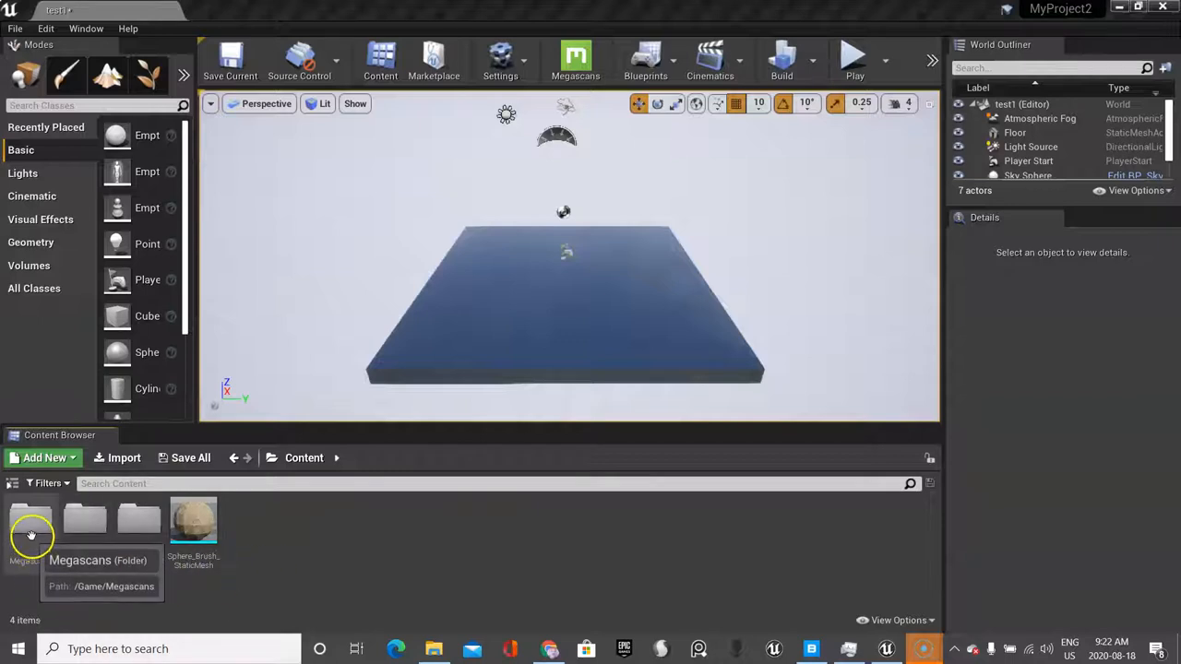
{"action": "left_click", "coordinate": [29, 520]}
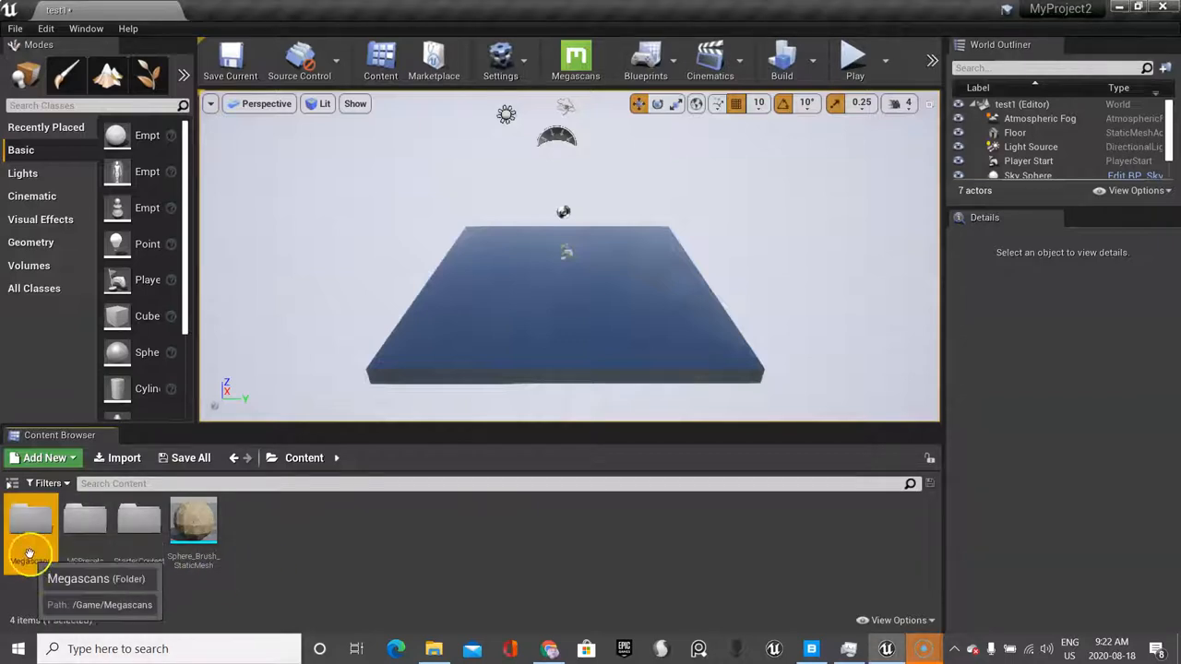
{"action": "double_click", "coordinate": [30, 520]}
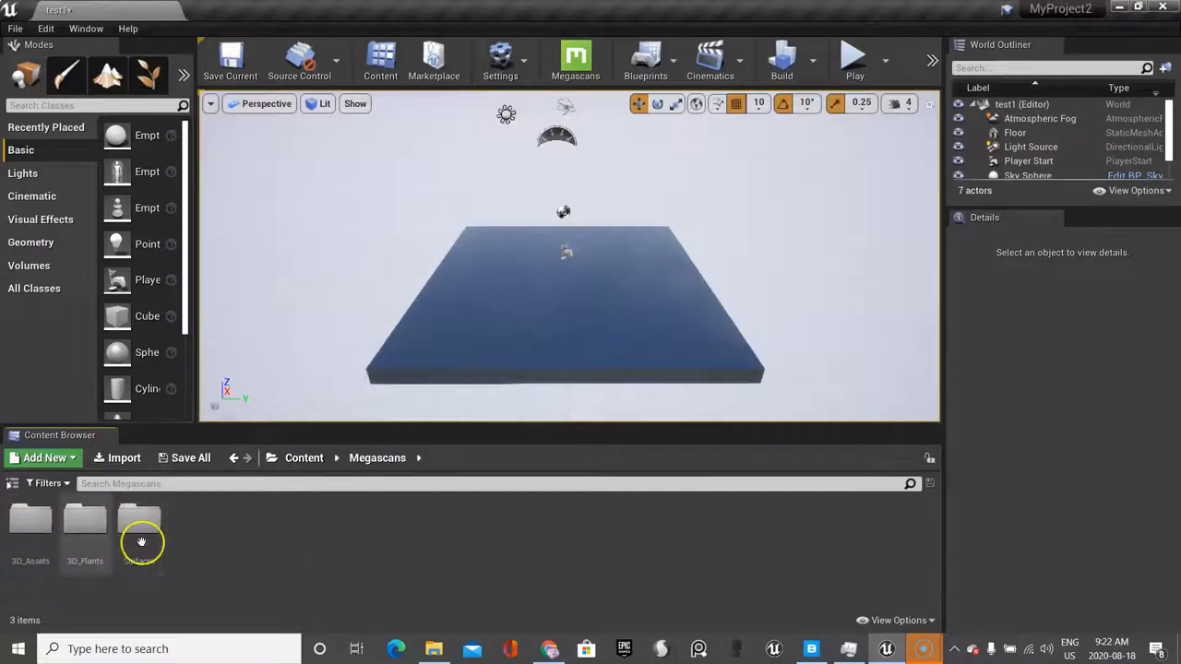
{"action": "mouse_move", "coordinate": [141, 531]}
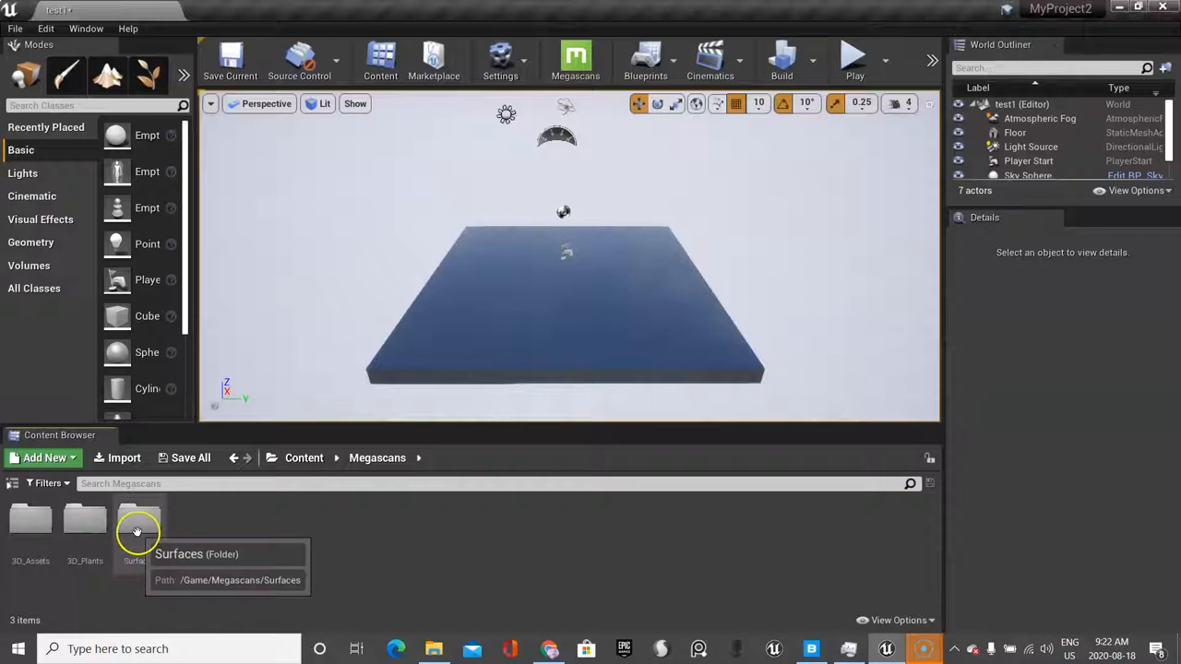
{"action": "double_click", "coordinate": [139, 517]}
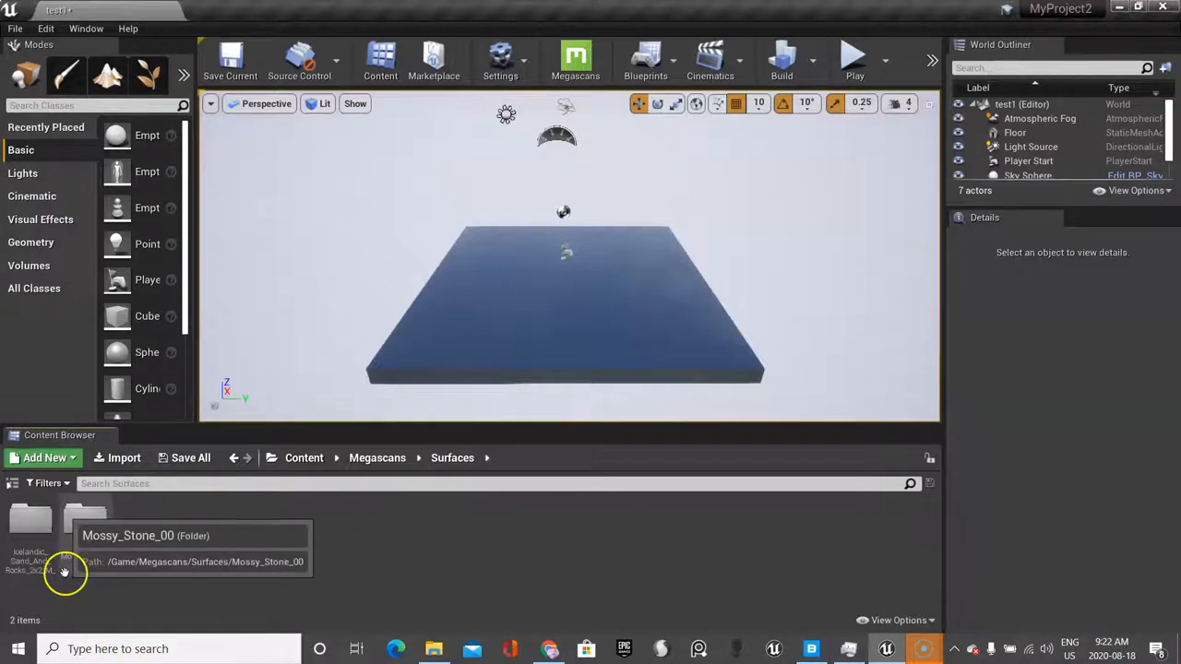
{"action": "mouse_move", "coordinate": [99, 531]}
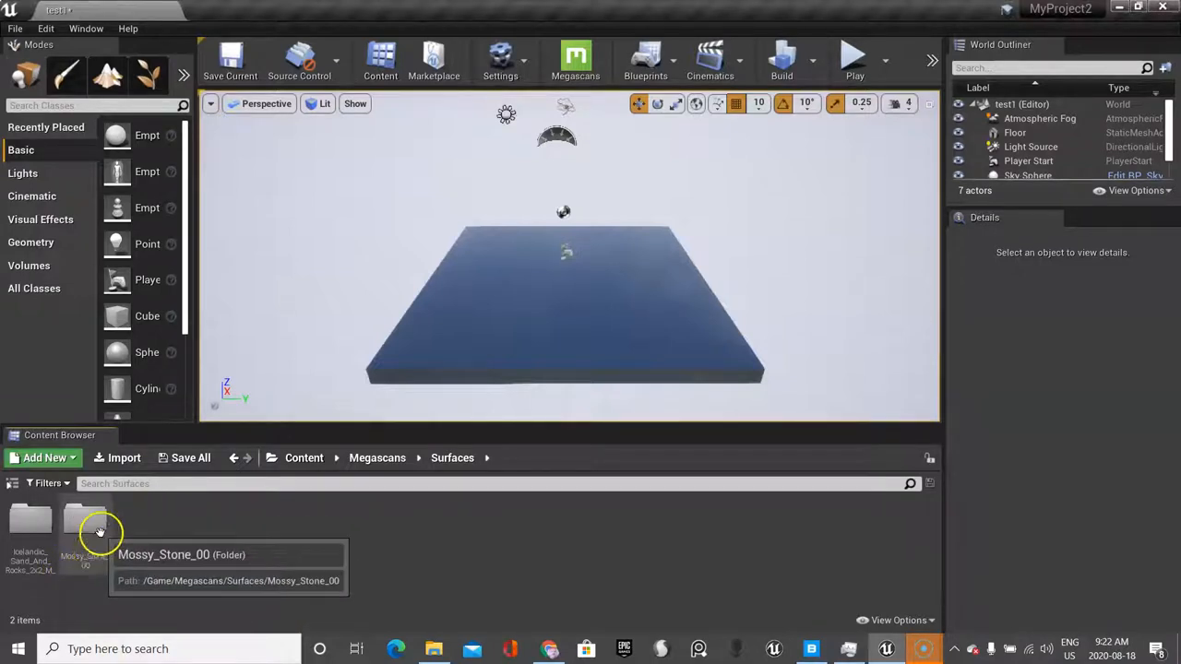
{"action": "double_click", "coordinate": [85, 520]}
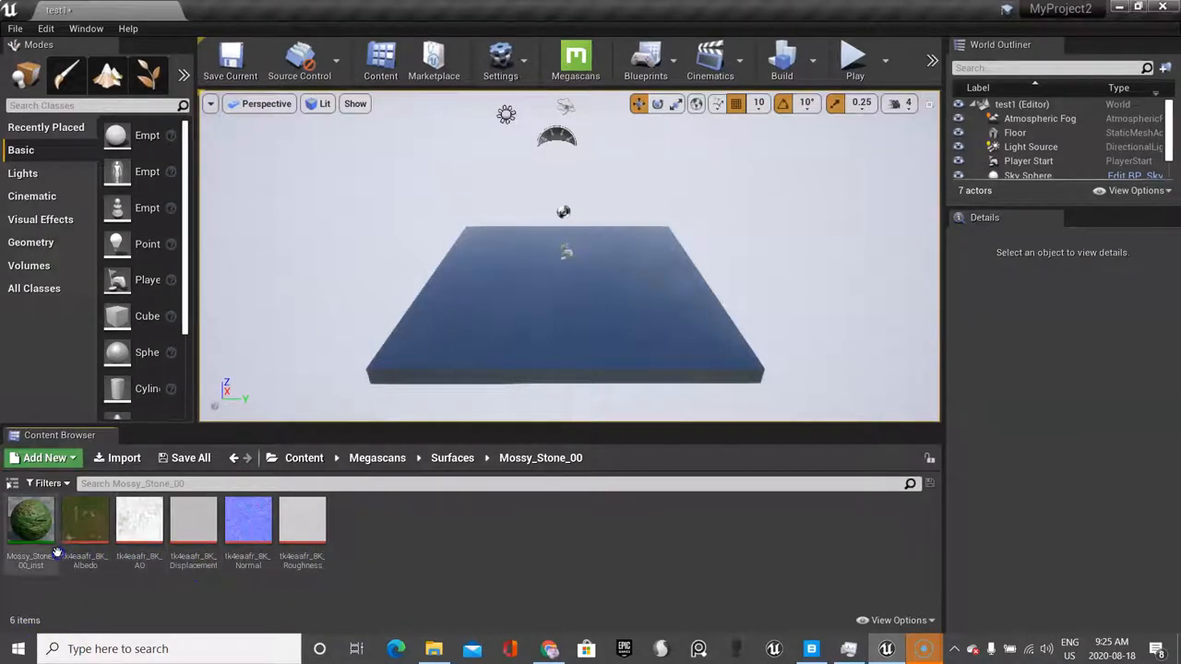
{"action": "left_click", "coordinate": [247, 518]}
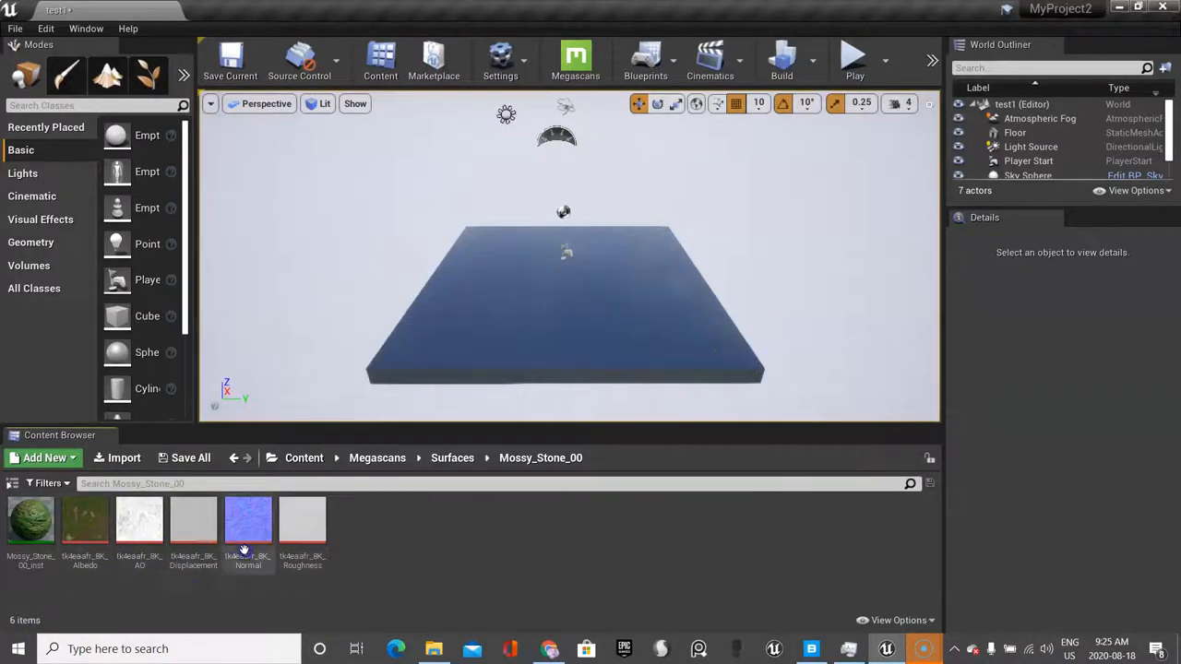
{"action": "mouse_move", "coordinate": [194, 520]}
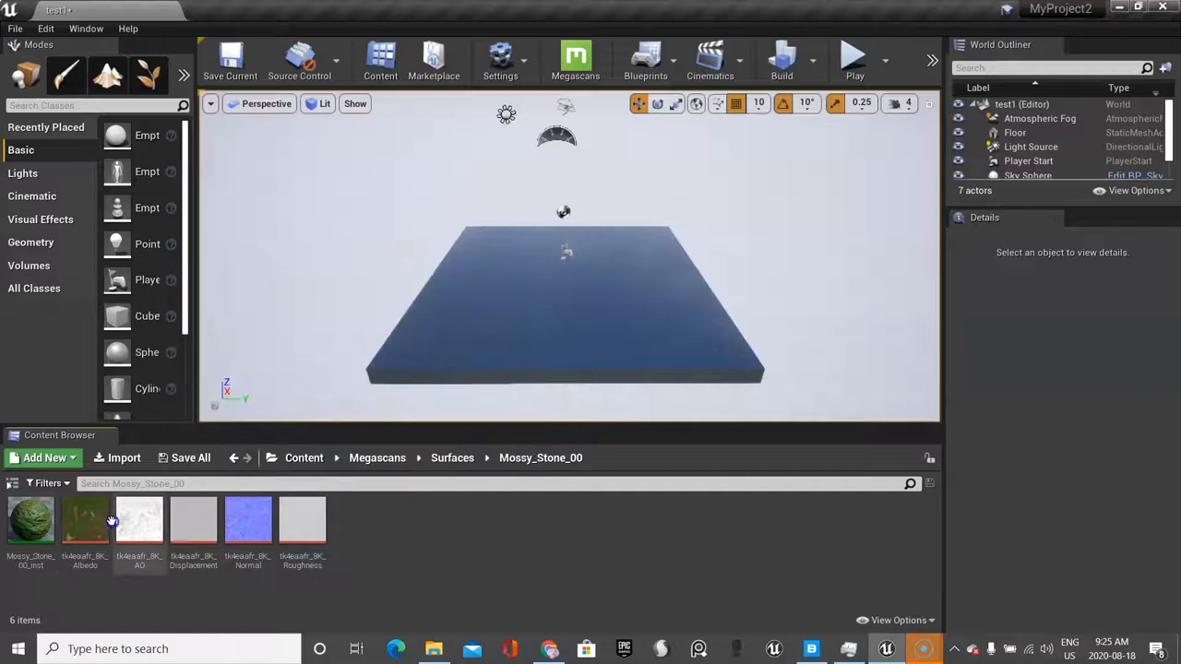
{"action": "mouse_move", "coordinate": [85, 518]}
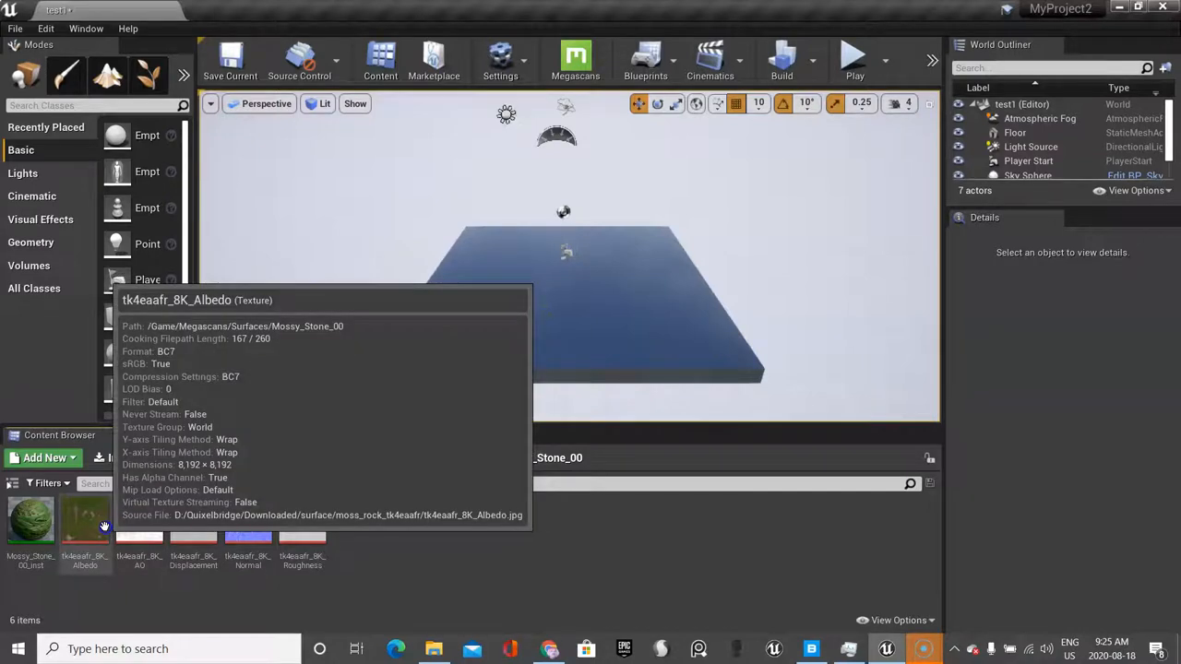
{"action": "mouse_move", "coordinate": [247, 521]}
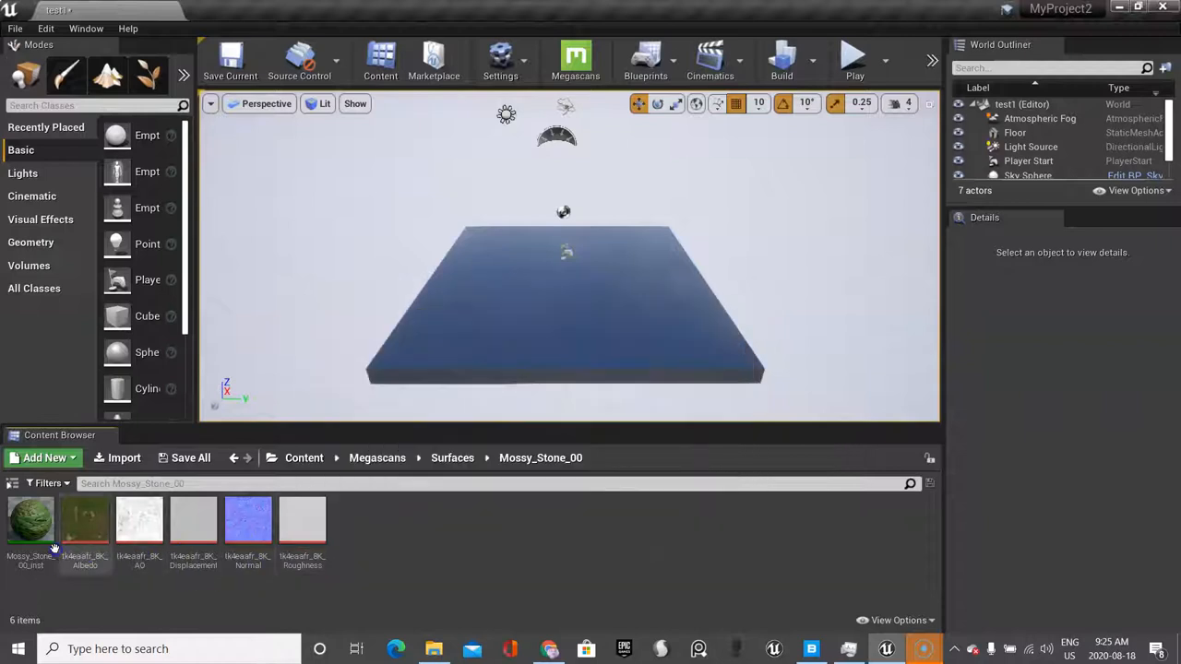
Step: Apply Mossy Stone to the floor, then switch to the Icelandic_Sand_And_Rocks surface folder for its material
{"action": "left_click", "coordinate": [30, 520]}
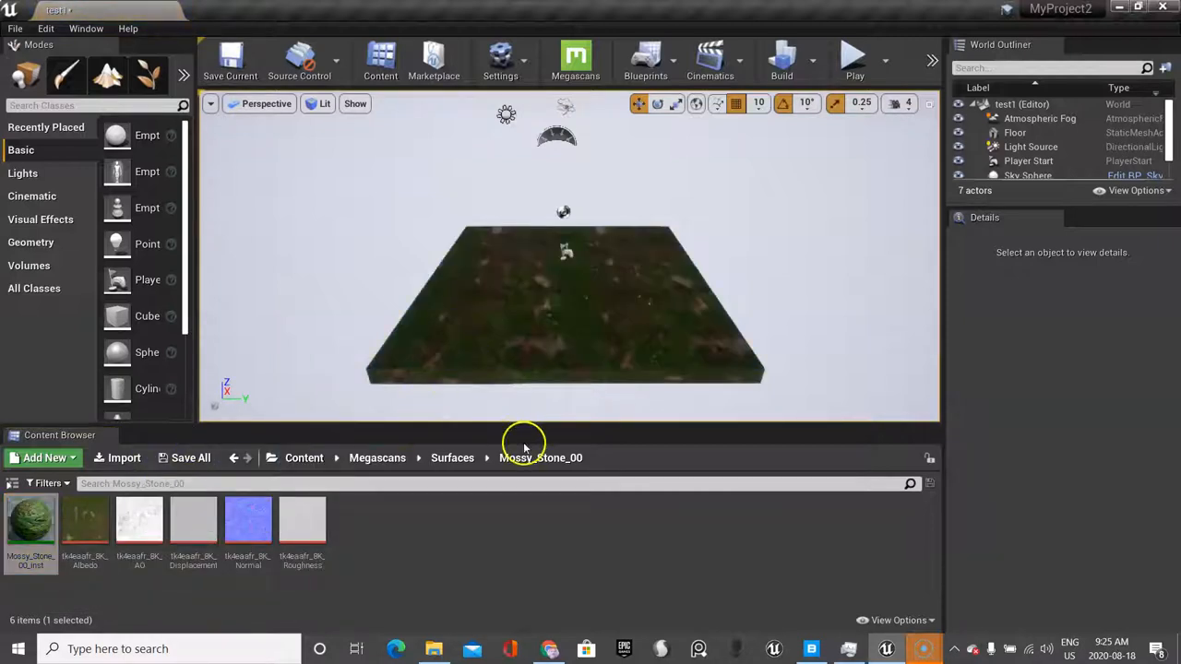
{"action": "mouse_move", "coordinate": [576, 369]}
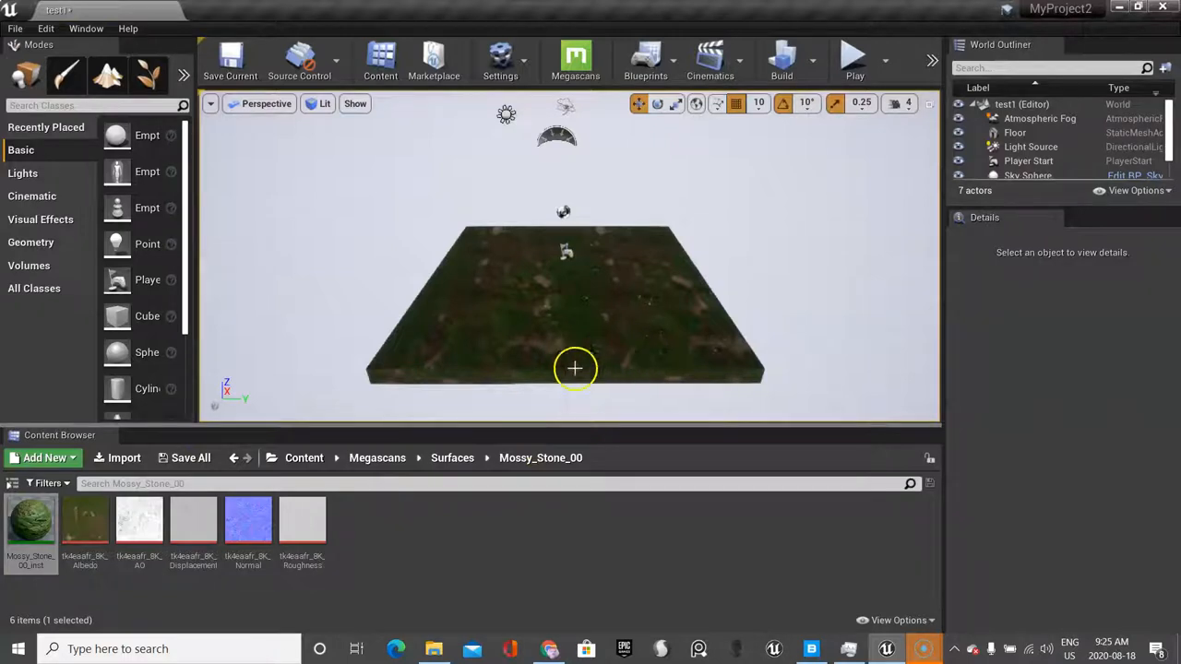
{"action": "left_click", "coordinate": [452, 457]}
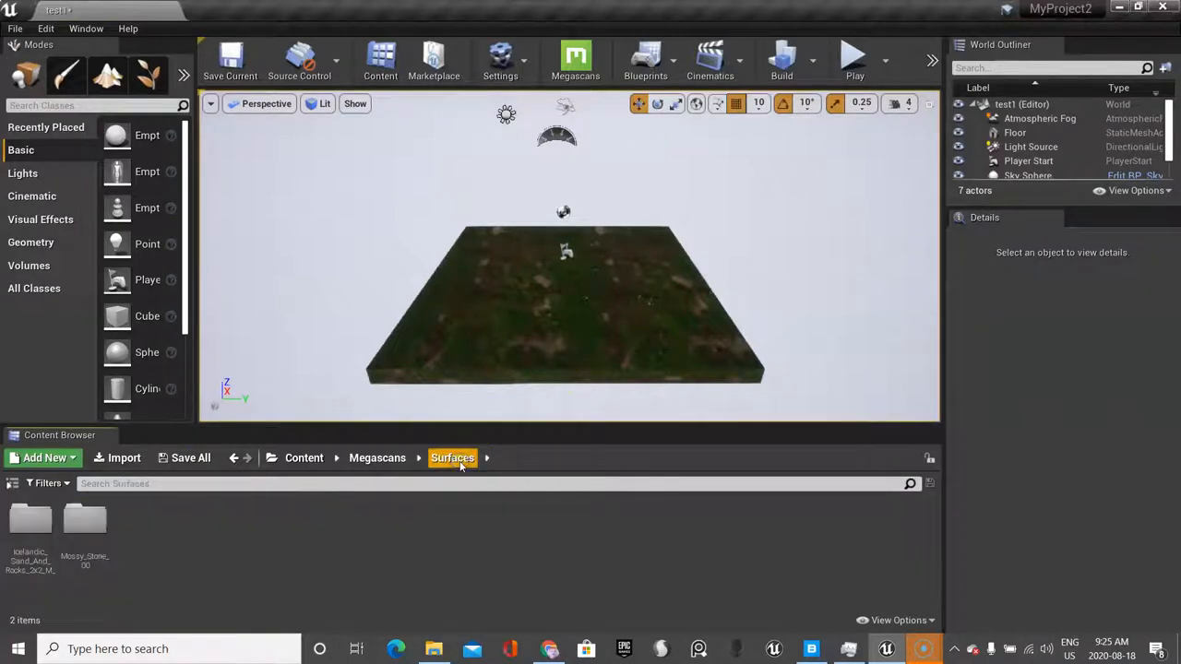
{"action": "left_click", "coordinate": [30, 520]}
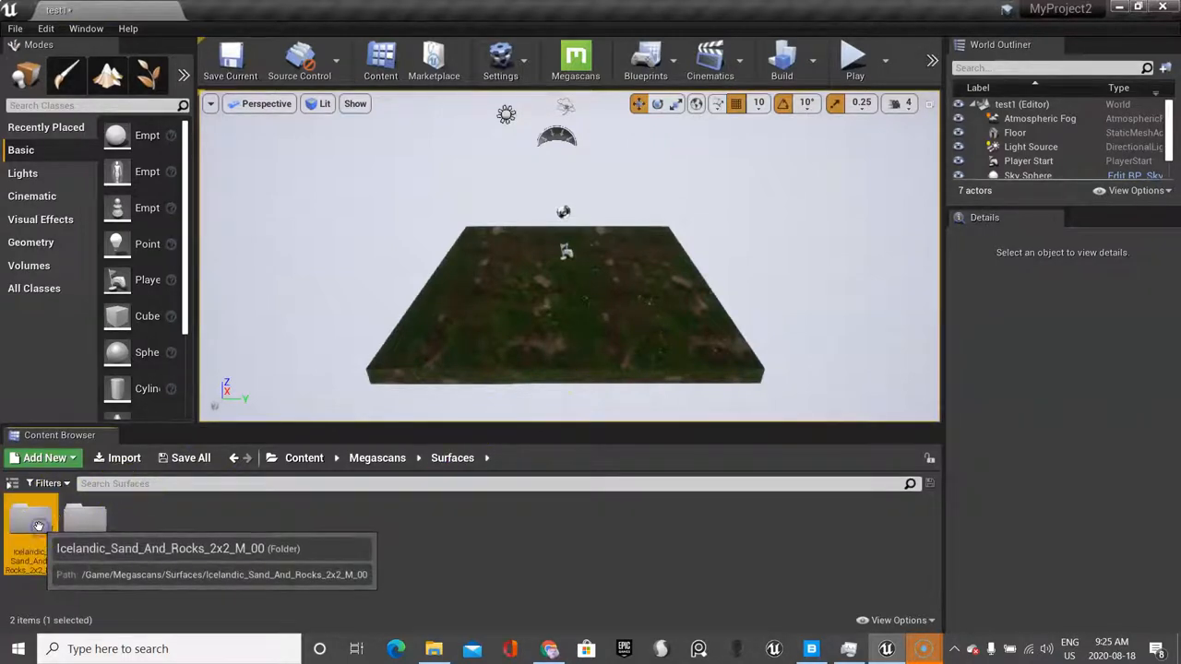
{"action": "double_click", "coordinate": [30, 519]}
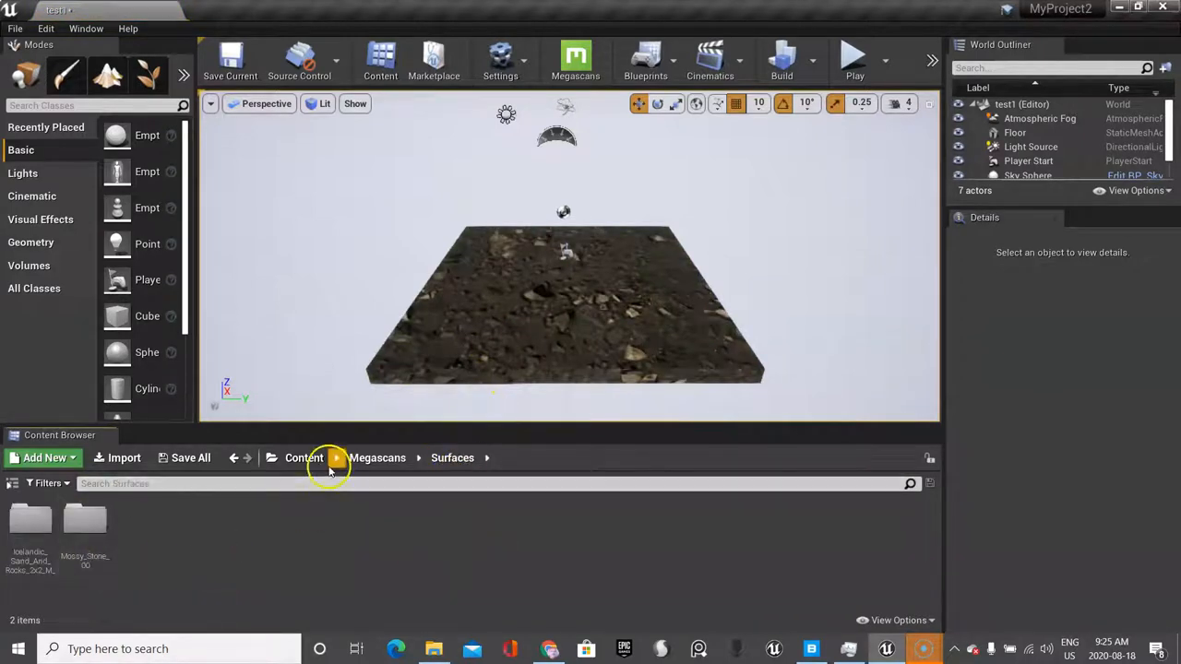
Step: Navigate Megascans > 3D_Assets > Old_Stone_Well_01 to reach the well's static mesh
{"action": "left_click", "coordinate": [377, 458]}
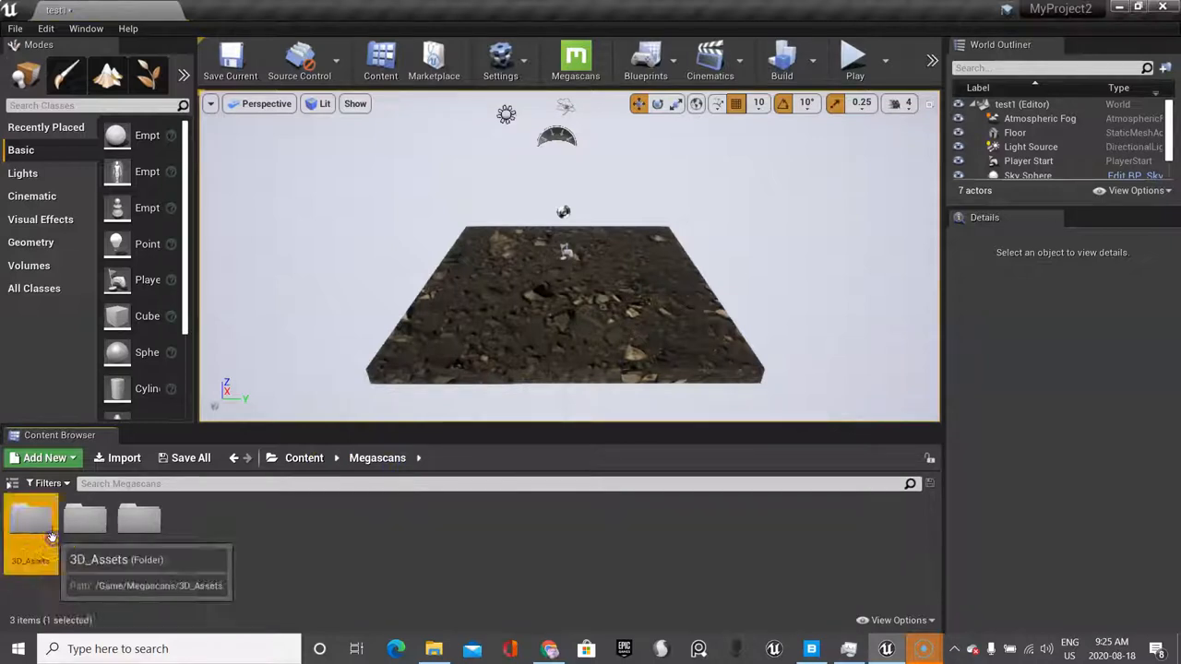
{"action": "double_click", "coordinate": [30, 520]}
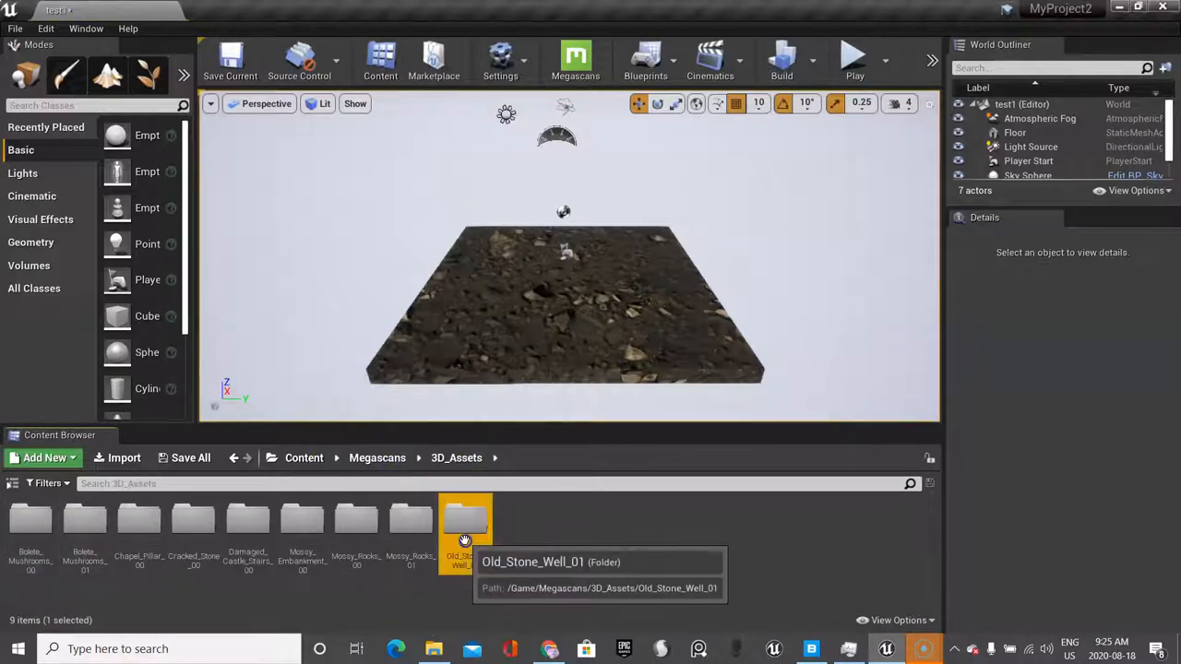
{"action": "double_click", "coordinate": [465, 518]}
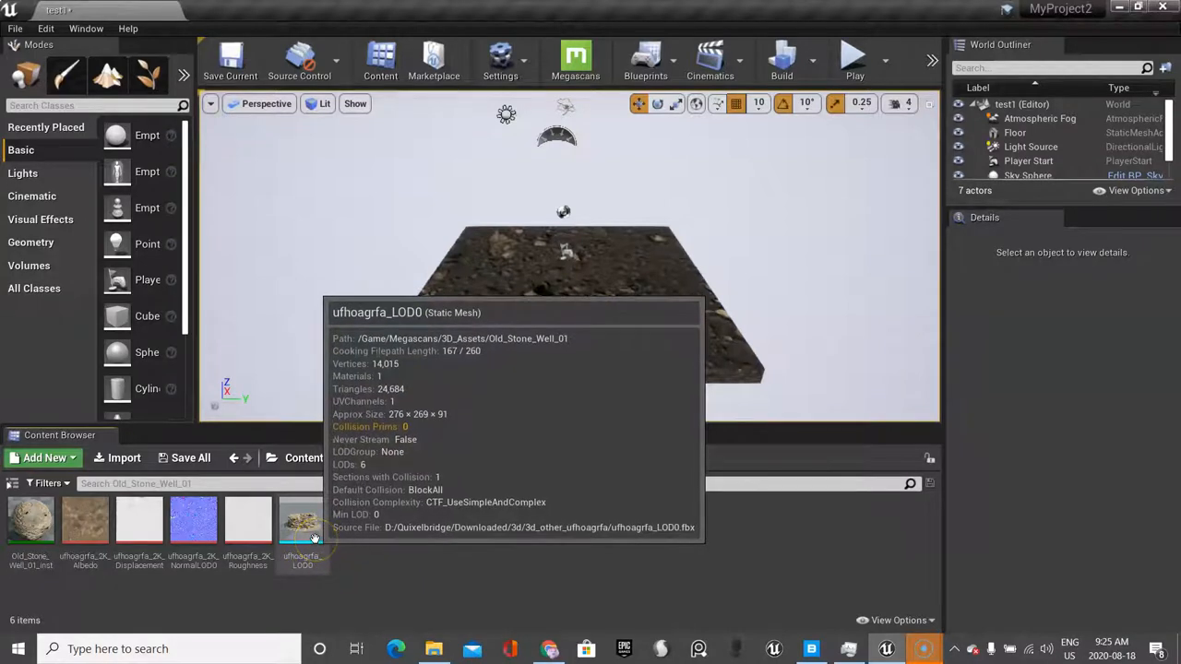
{"action": "mouse_move", "coordinate": [287, 575]}
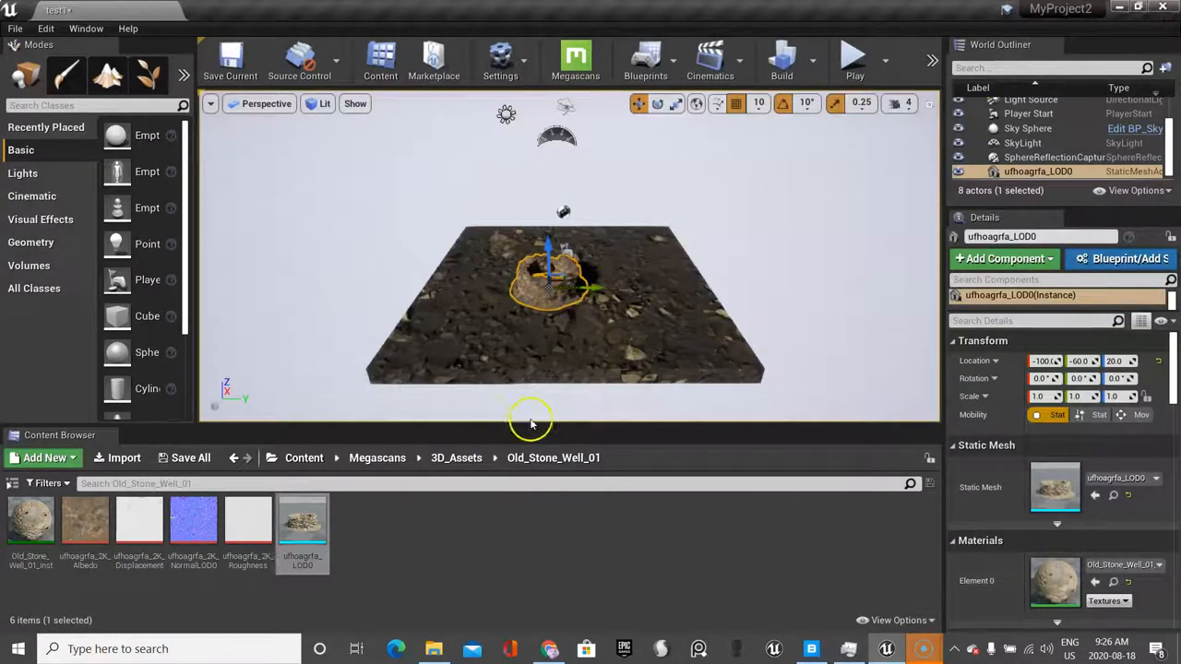
{"action": "mouse_move", "coordinate": [288, 553]}
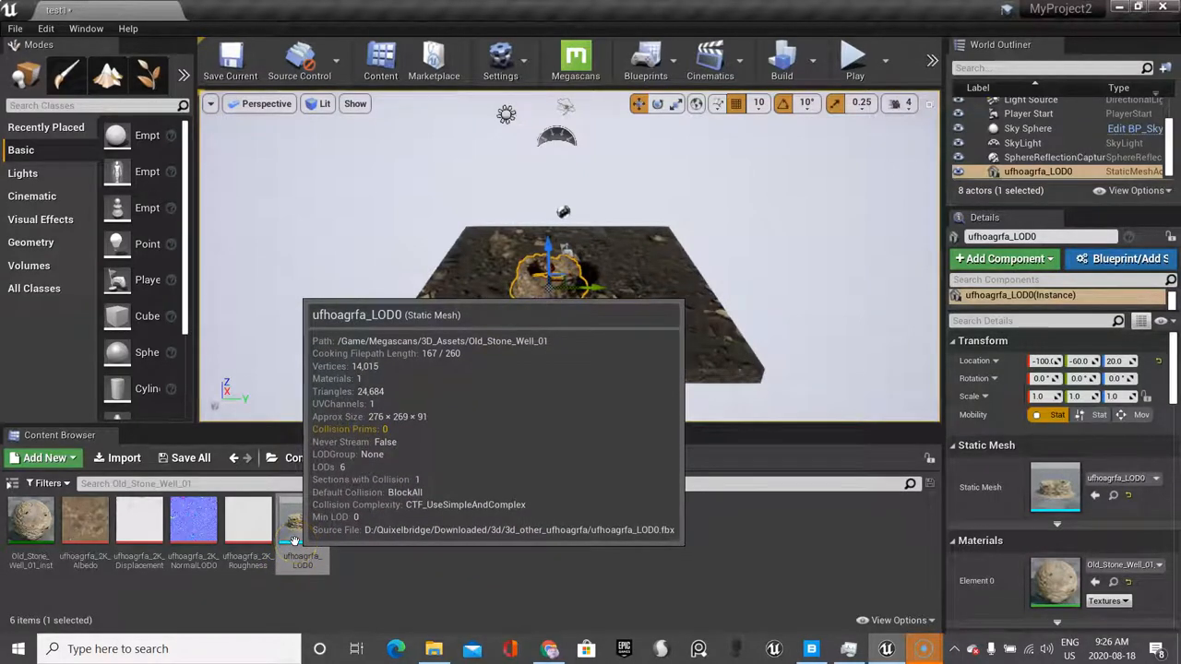
{"action": "mouse_move", "coordinate": [428, 458]}
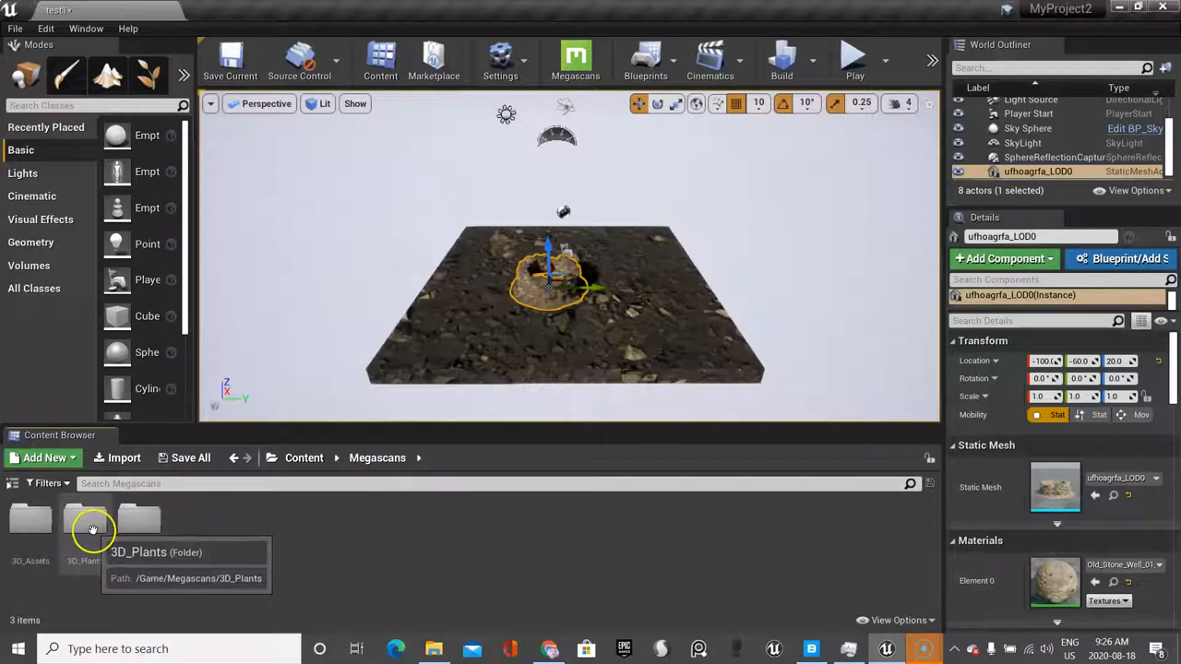
Step: Navigate 3D_Plants > Nodding_Violet_00 to reach the violet foliage meshes
{"action": "double_click", "coordinate": [83, 520]}
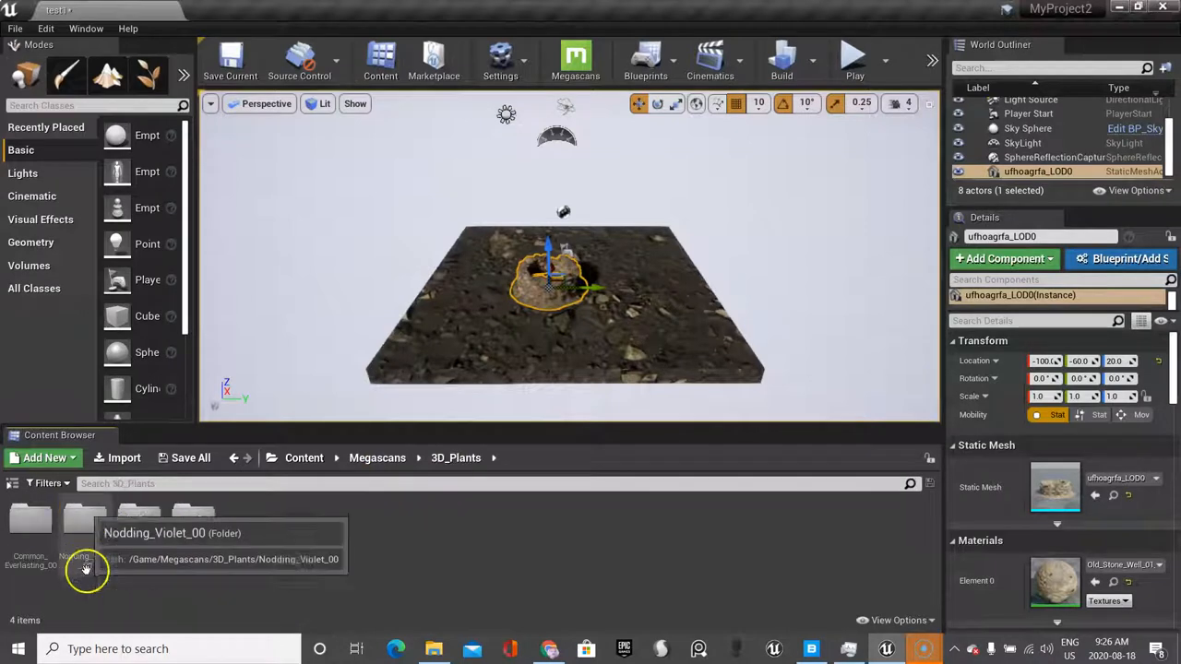
{"action": "double_click", "coordinate": [85, 520]}
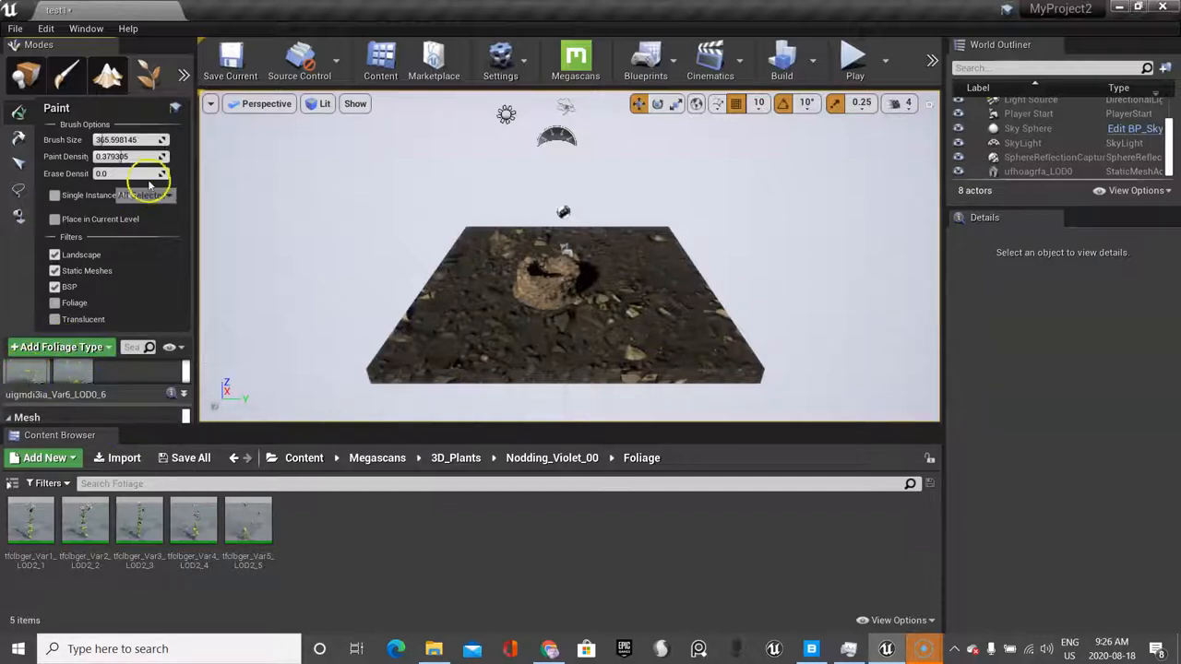
Step: Paint violet plants over the floor with the Foliage tool, then return to the 3D_Plants folder
{"action": "left_click", "coordinate": [642, 310]}
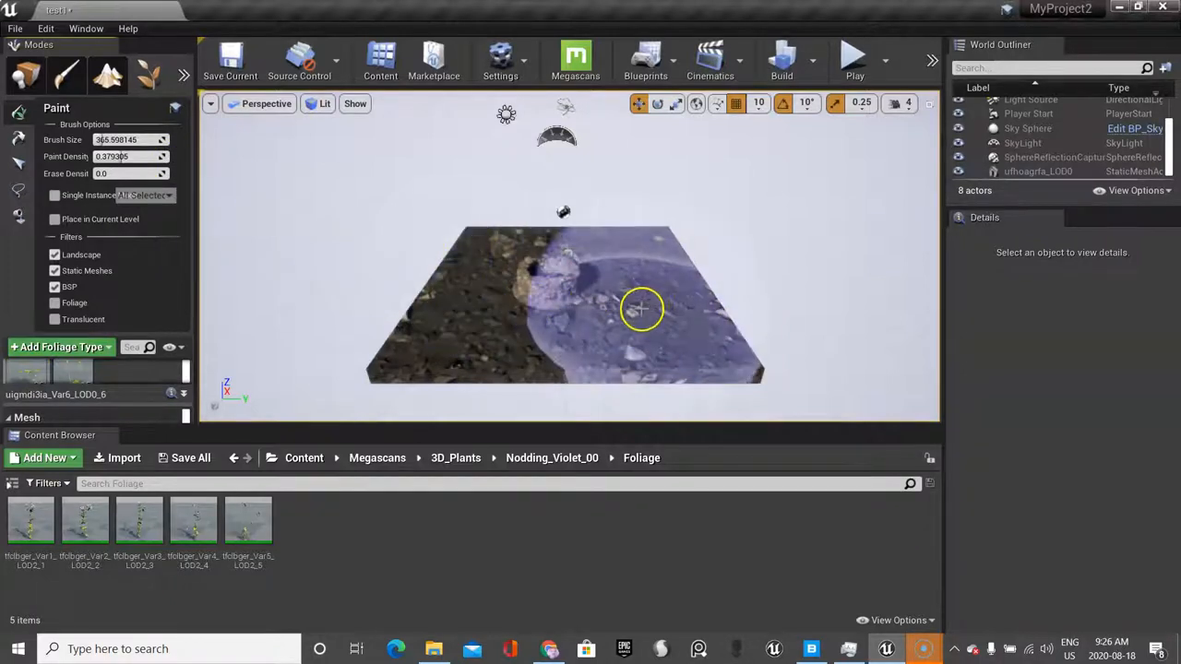
{"action": "left_click_drag", "start_coordinate": [641, 310], "coordinate": [557, 286]}
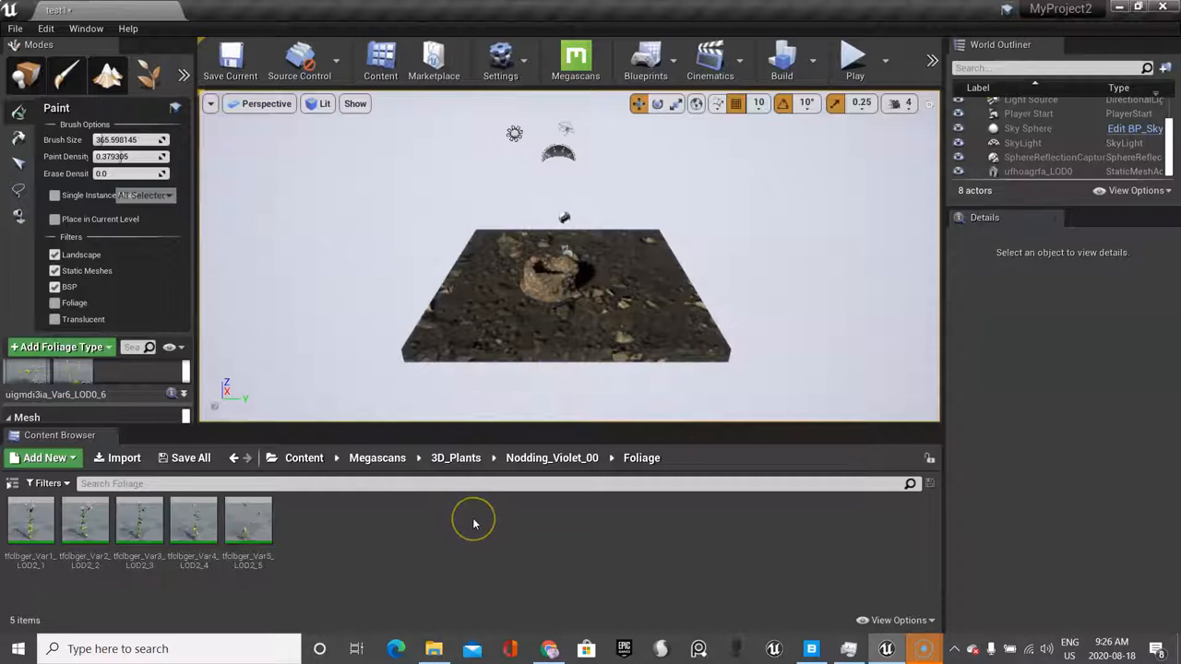
{"action": "mouse_move", "coordinate": [474, 524]}
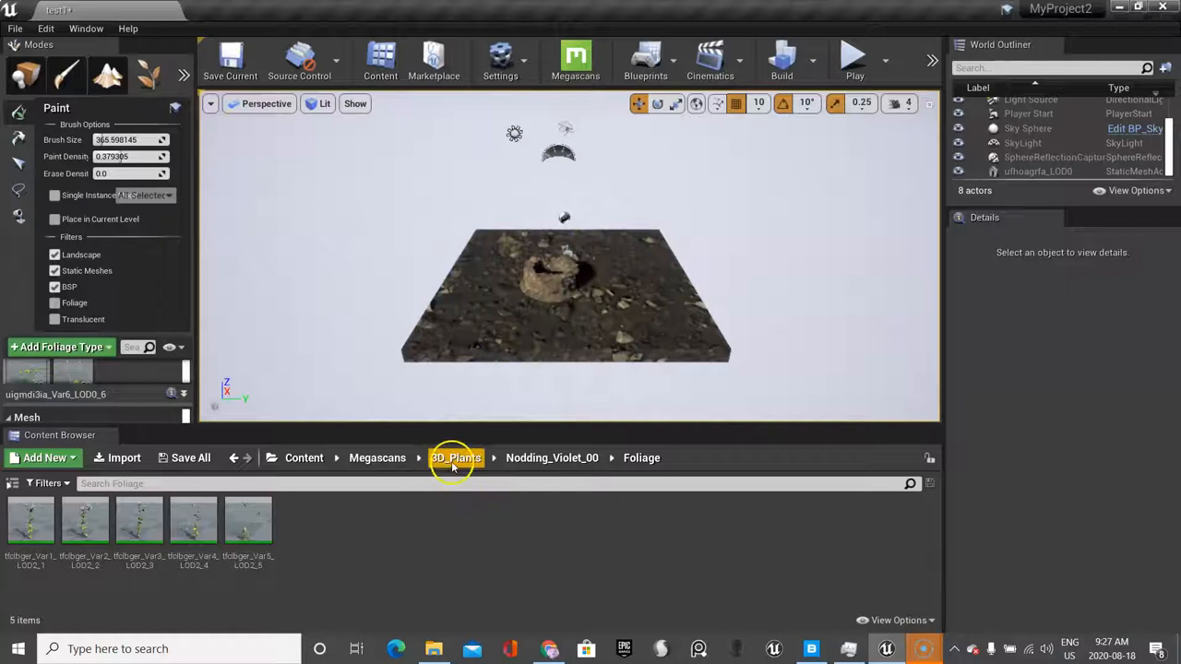
{"action": "left_click", "coordinate": [376, 458]}
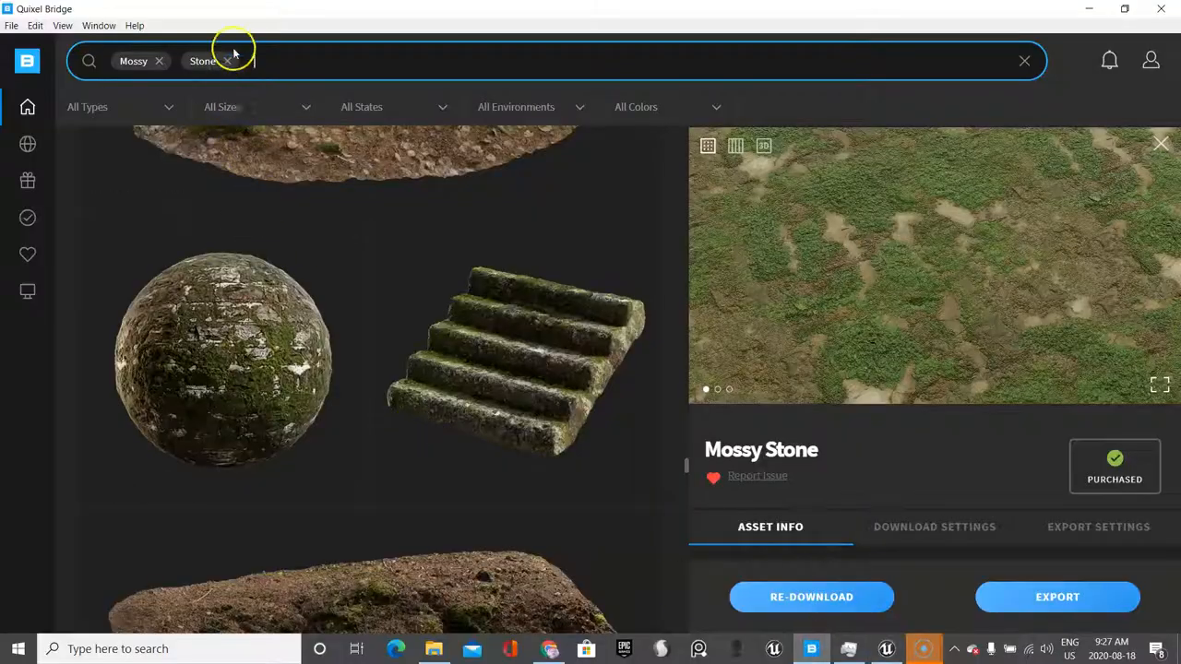
Step: Remove the Stone and Mossy search tags and bring up the asset type choices
{"action": "left_click", "coordinate": [227, 61]}
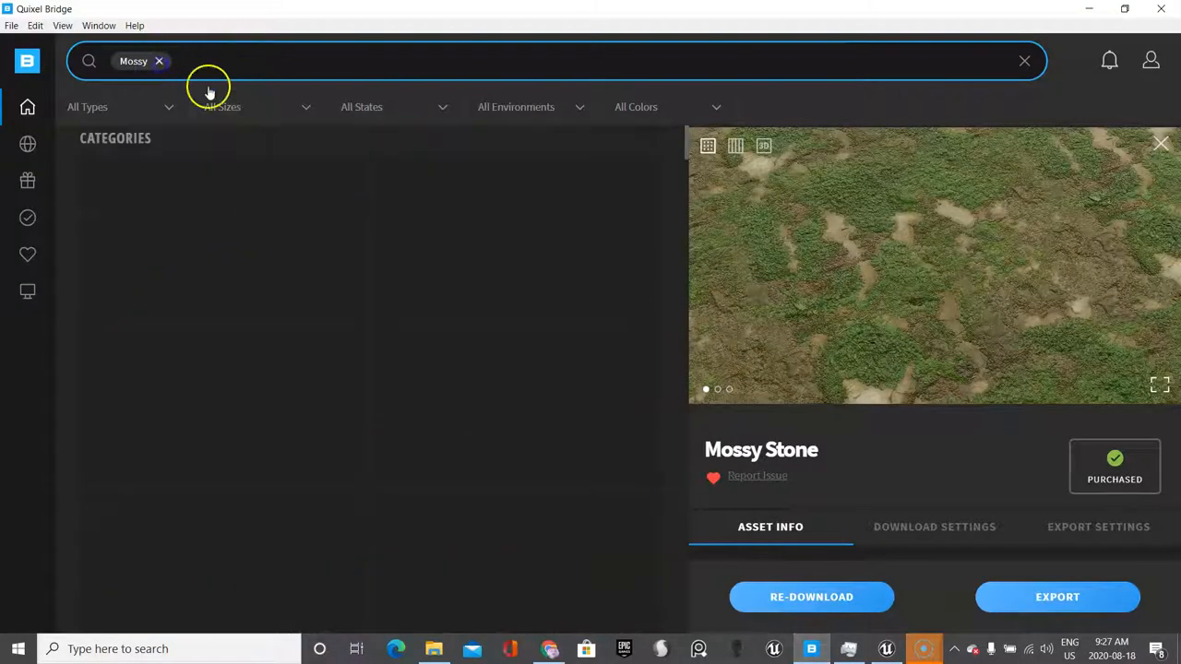
{"action": "left_click", "coordinate": [159, 61]}
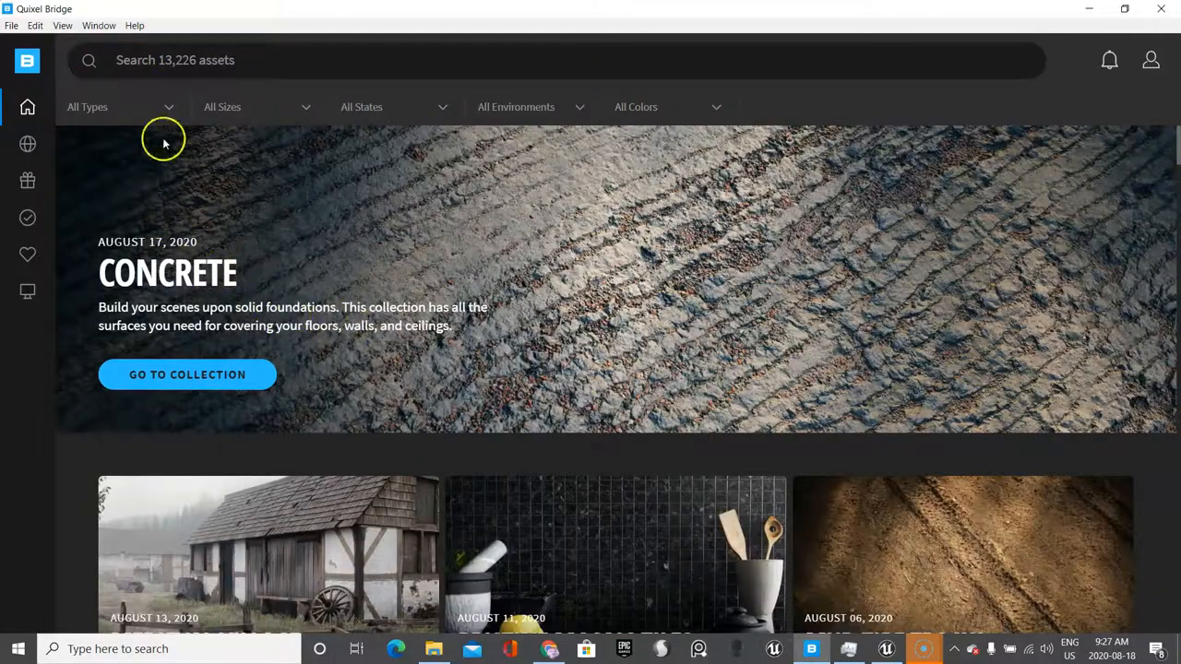
{"action": "left_click", "coordinate": [120, 105]}
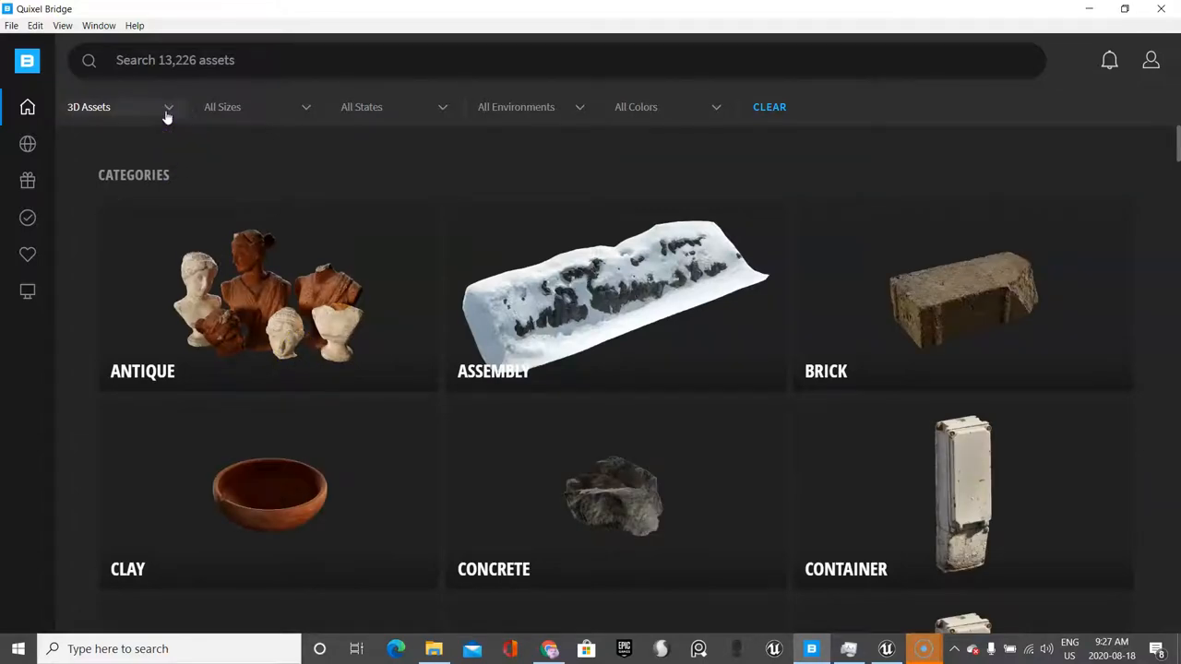
Step: From the Environment collections, locate and enter the Castle Ruins collection
{"action": "left_click", "coordinate": [26, 144]}
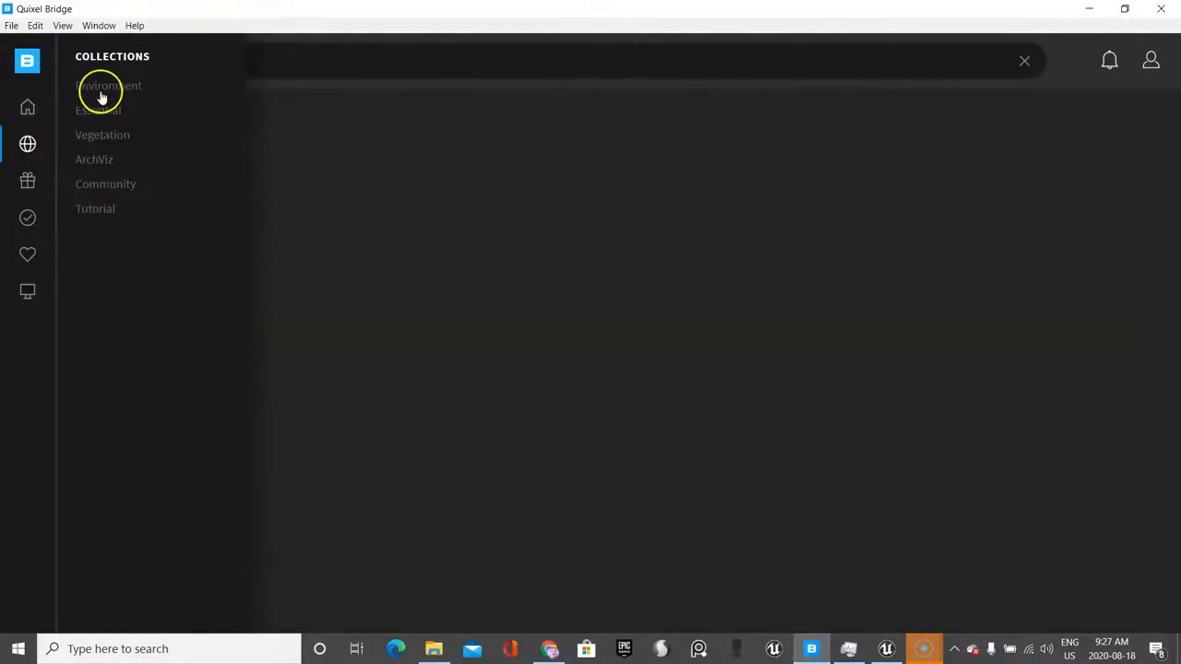
{"action": "left_click", "coordinate": [107, 85]}
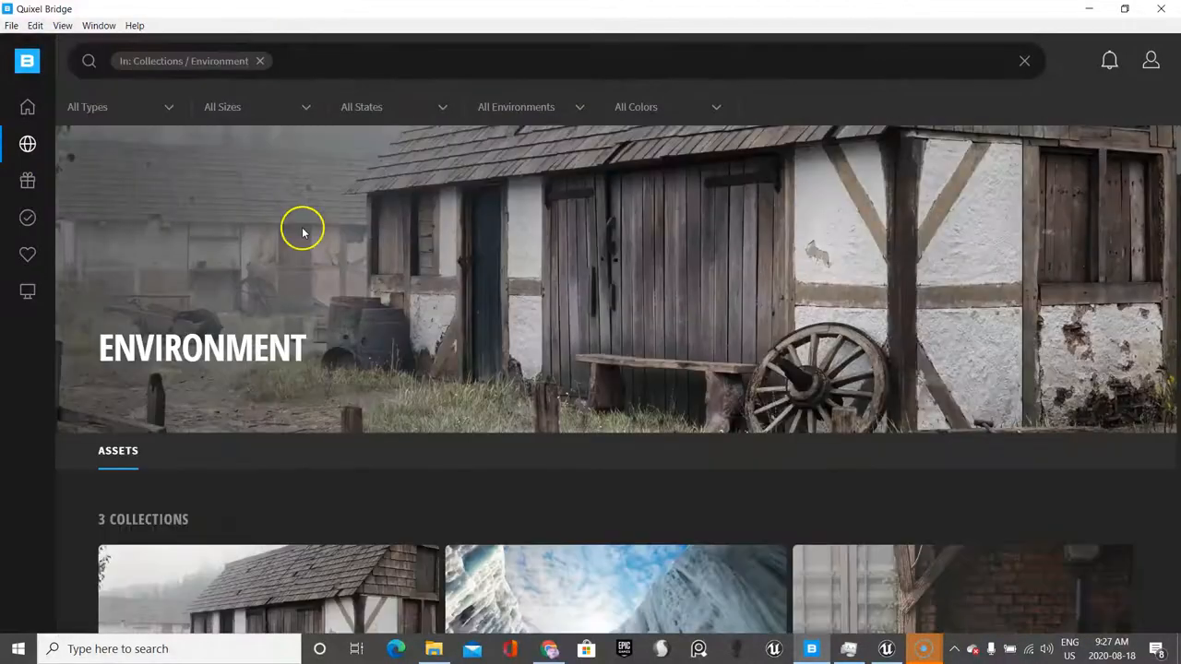
{"action": "scroll", "scroll_direction": "down", "scroll_amount": 3}
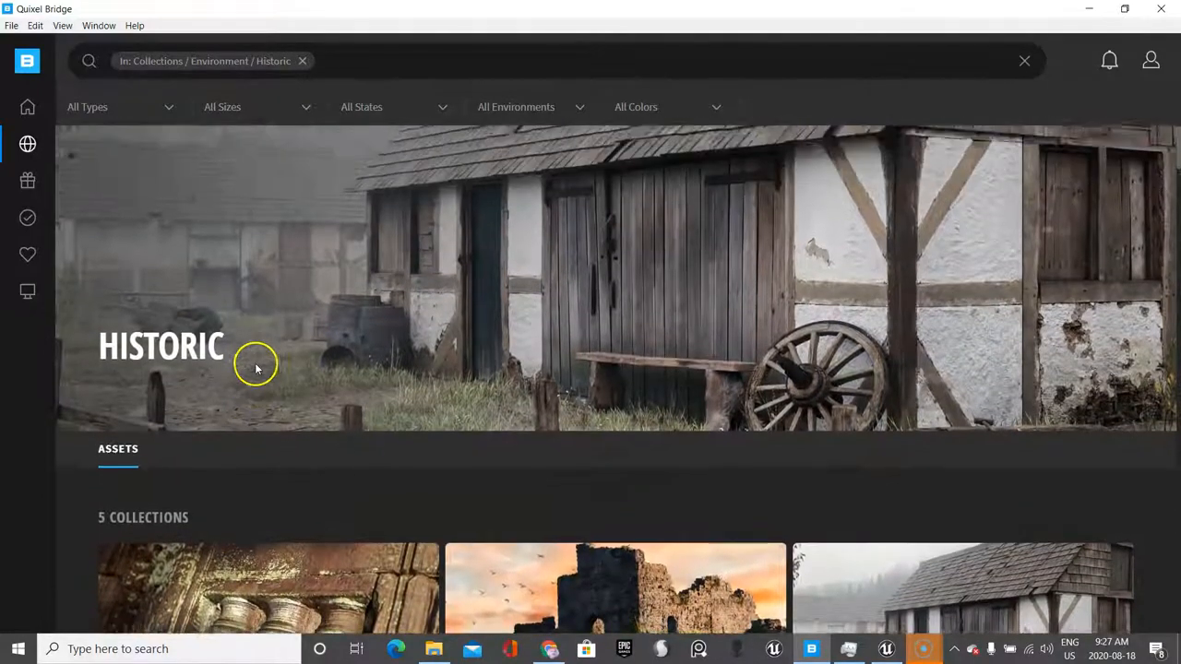
{"action": "left_click", "coordinate": [614, 590]}
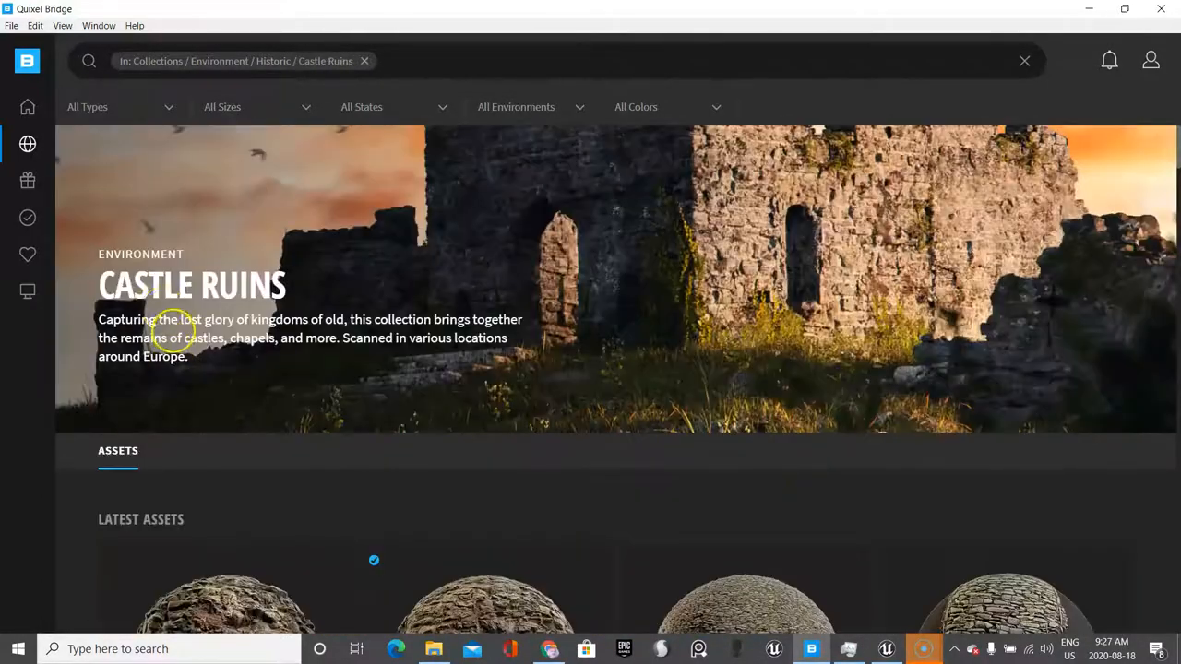
Step: Filter Castle Ruins to 3D assets and scroll through the results
{"action": "left_click", "coordinate": [119, 106]}
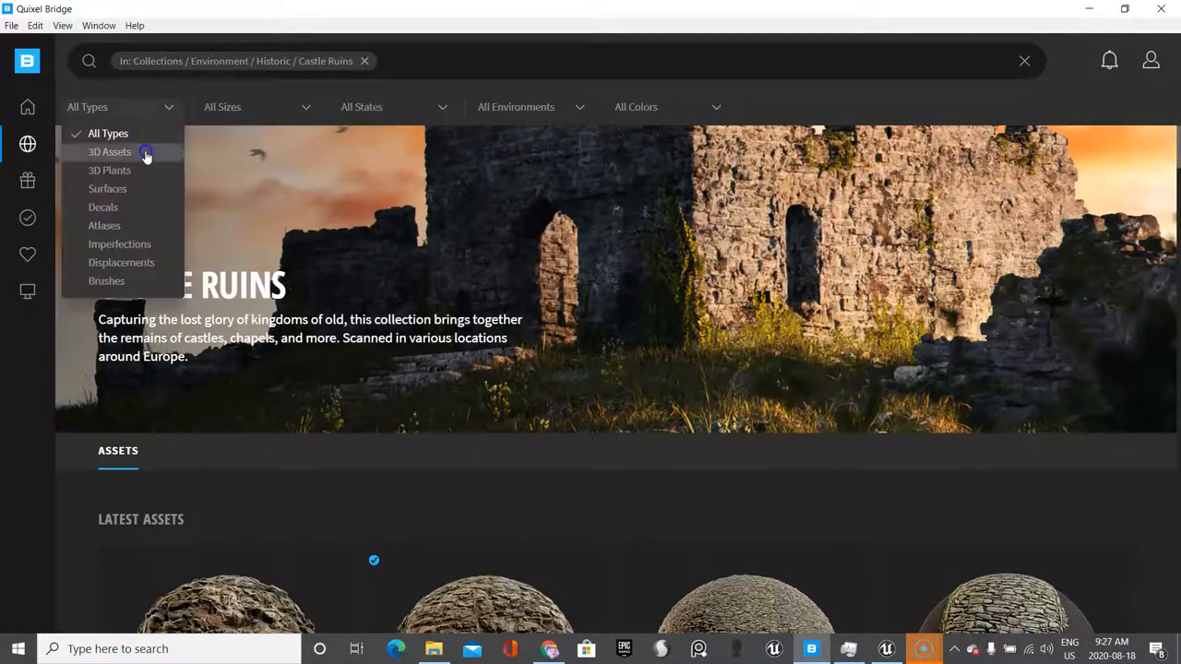
{"action": "left_click", "coordinate": [111, 151]}
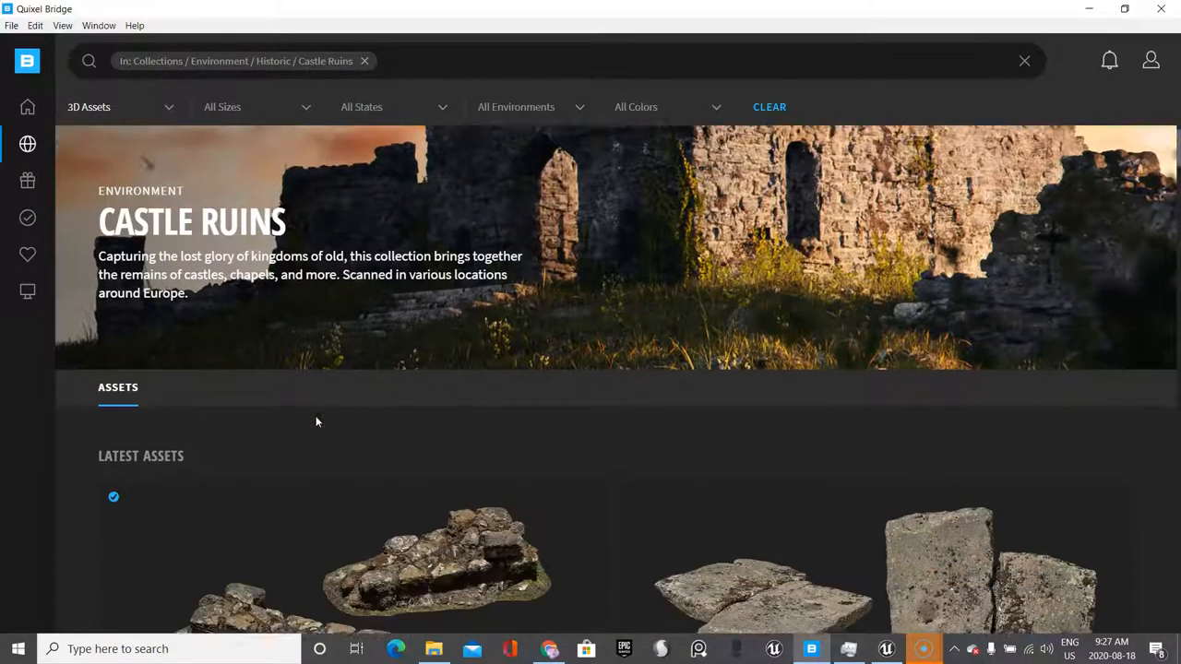
{"action": "scroll", "scroll_direction": "down", "scroll_amount": 3}
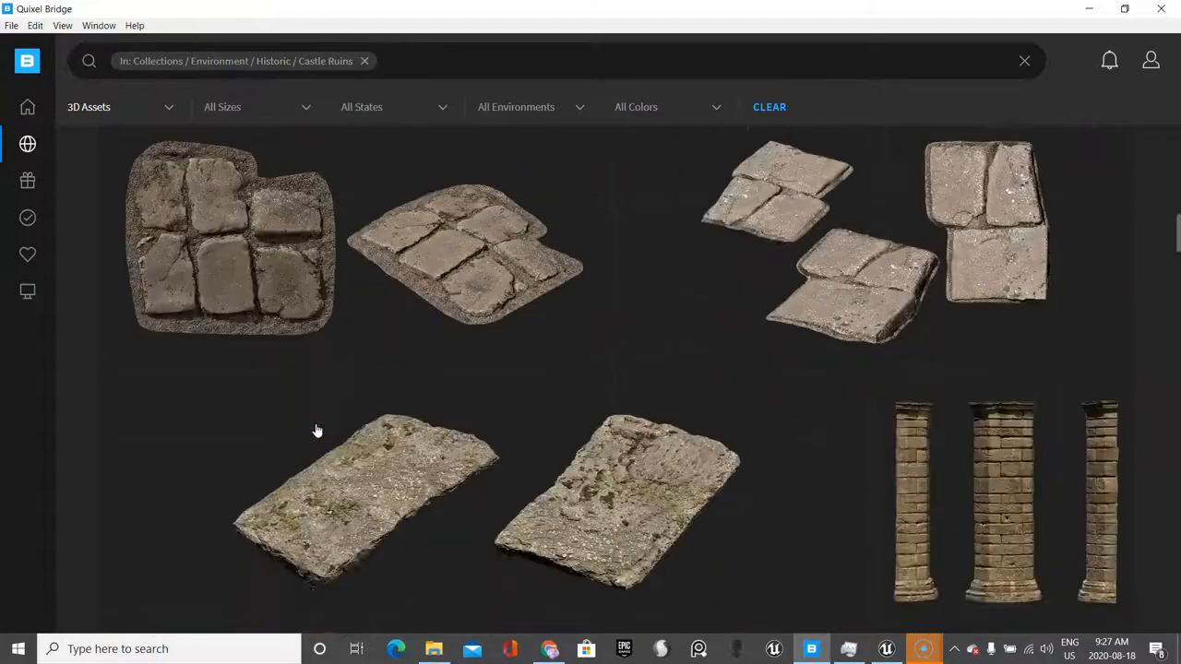
{"action": "scroll", "scroll_direction": "down", "scroll_amount": 3}
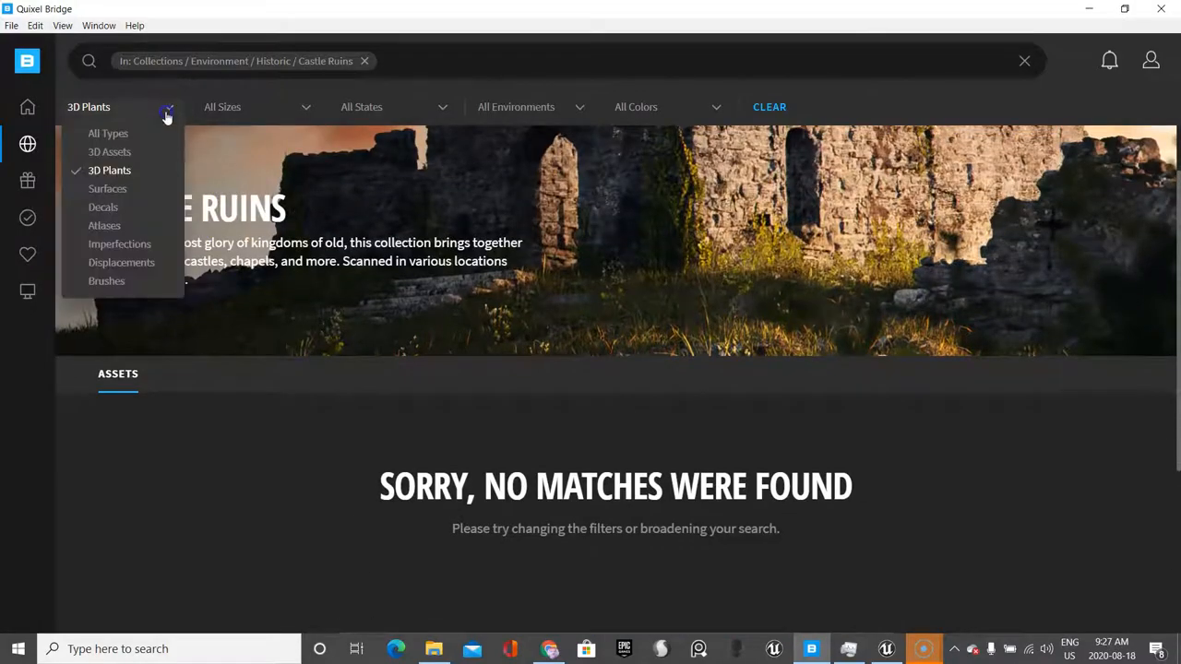
Step: Filter Castle Ruins to surfaces and scroll through the stone-wall results
{"action": "left_click", "coordinate": [107, 188]}
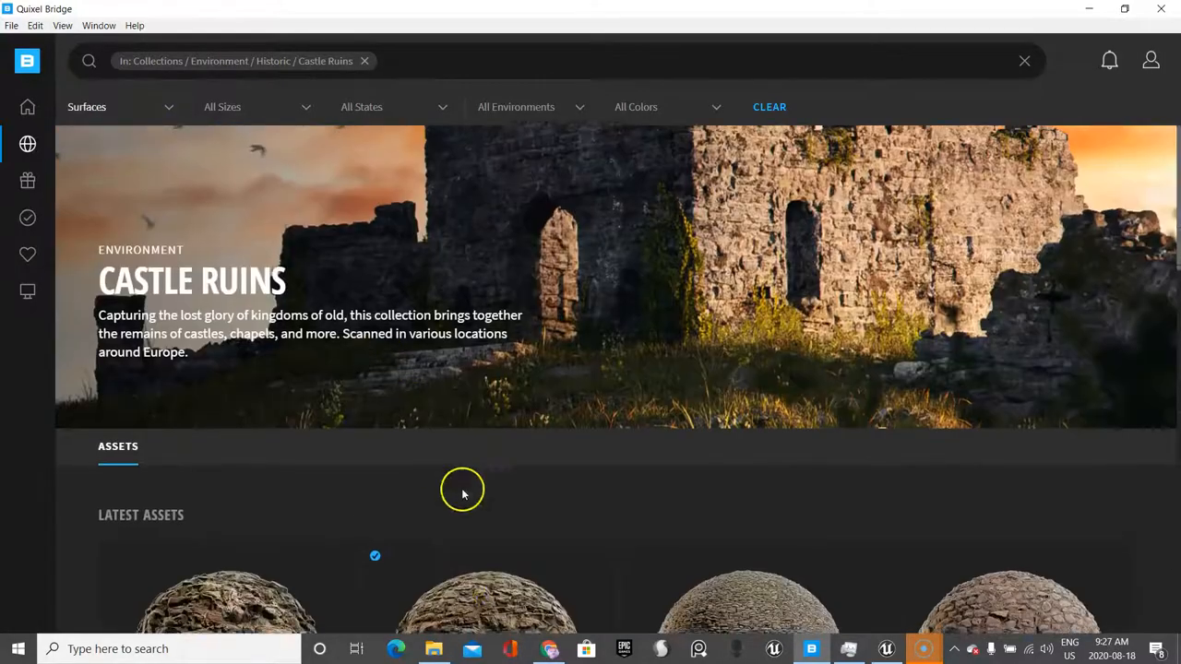
{"action": "scroll", "scroll_direction": "down", "scroll_amount": 3}
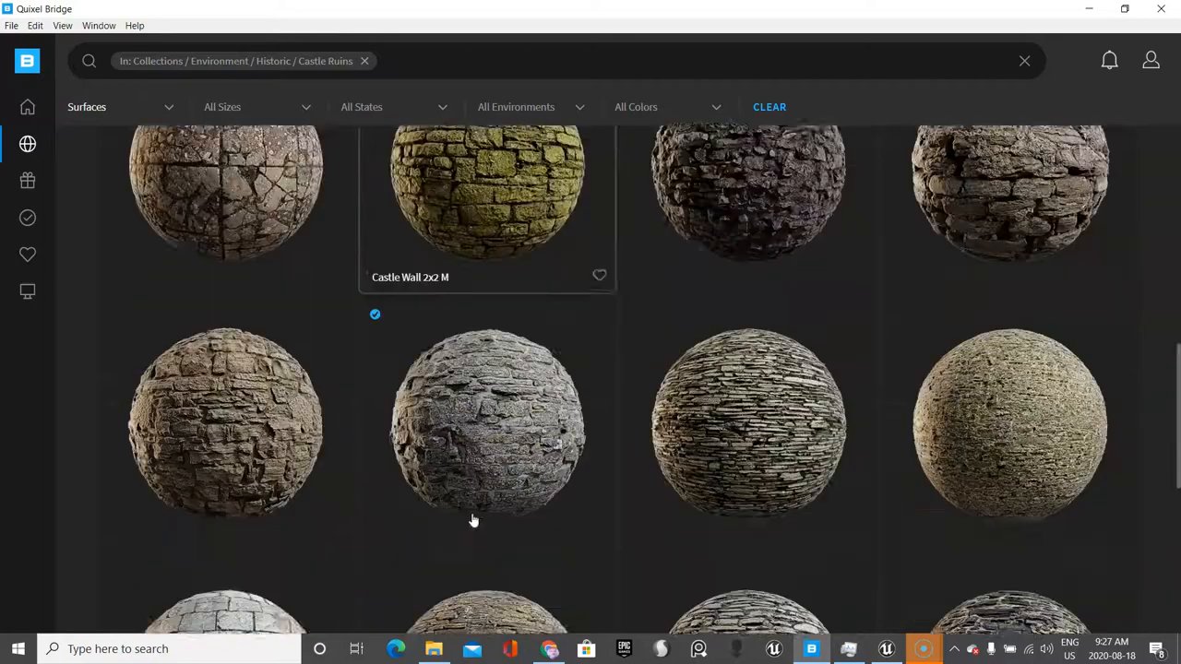
{"action": "left_click", "coordinate": [26, 143]}
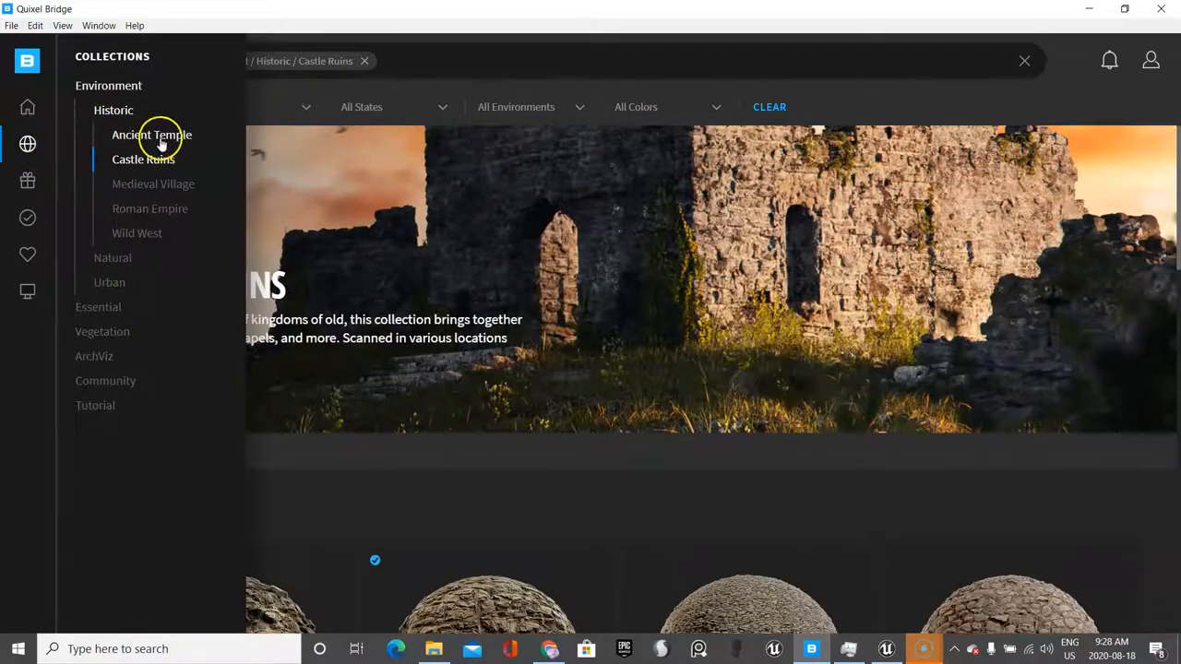
Step: Return to the Environment collections, then back to the main collections page
{"action": "left_click", "coordinate": [107, 84]}
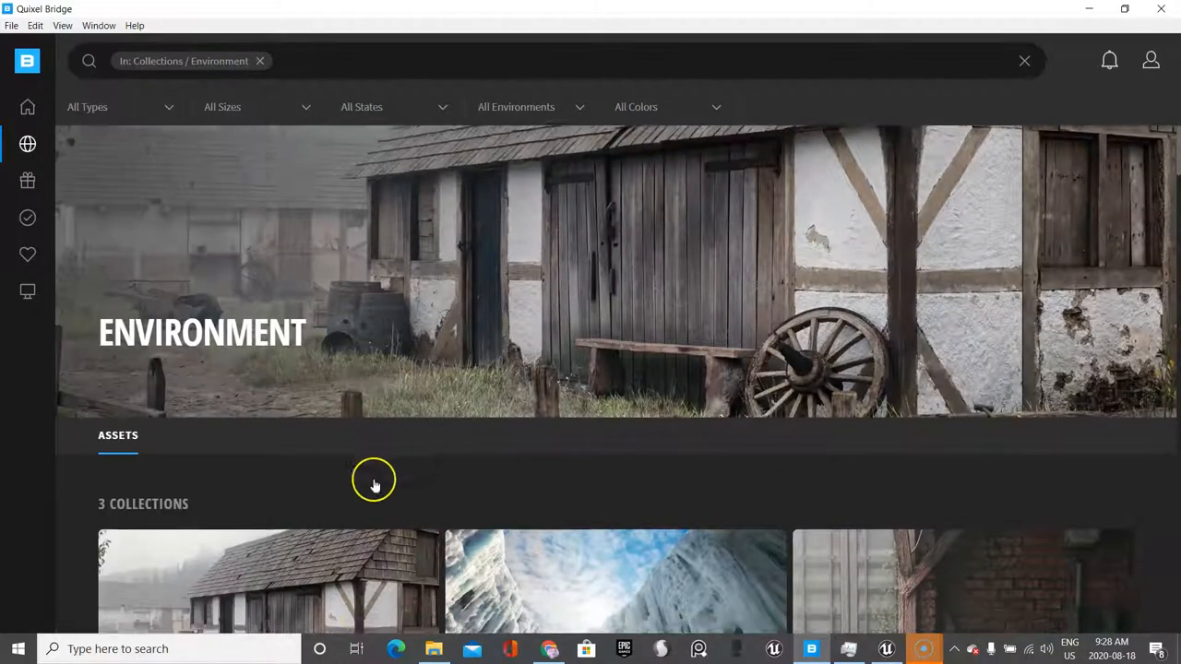
{"action": "scroll", "scroll_direction": "down", "scroll_amount": 3}
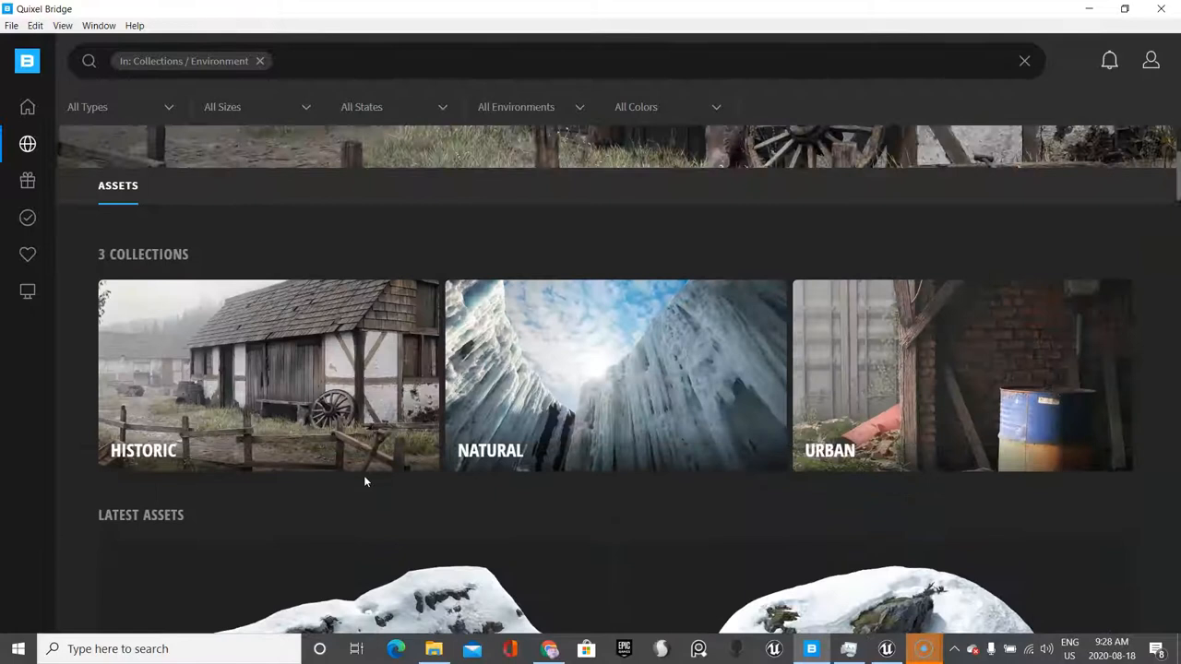
{"action": "scroll", "scroll_direction": "up", "scroll_amount": 3}
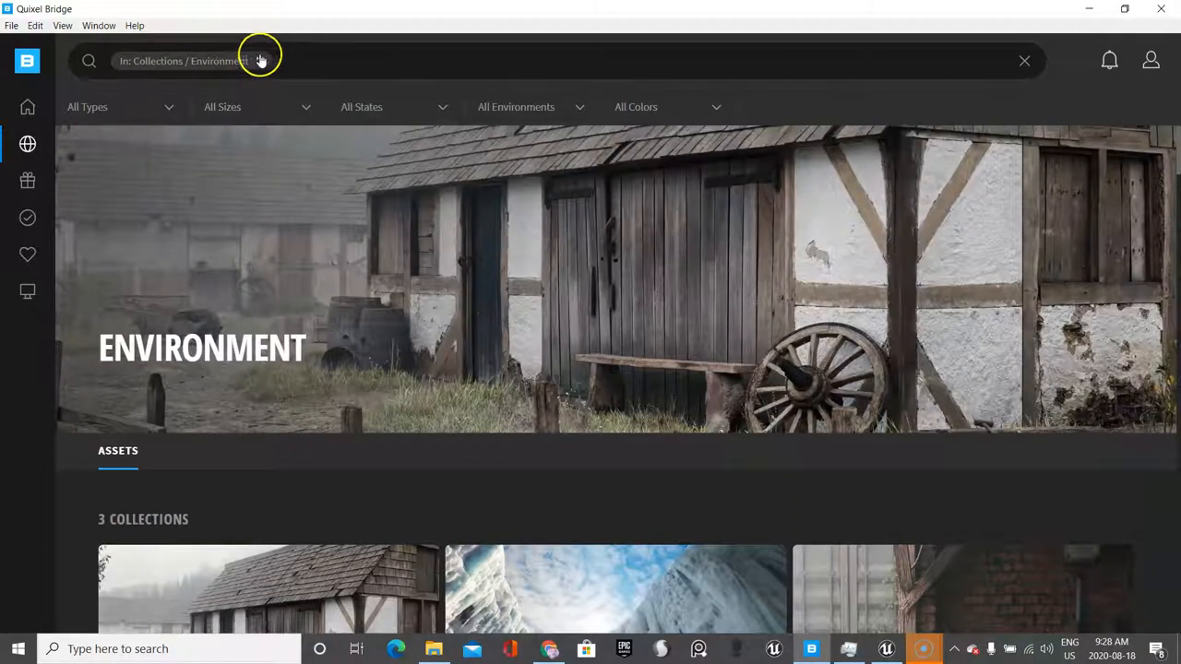
{"action": "left_click", "coordinate": [27, 143]}
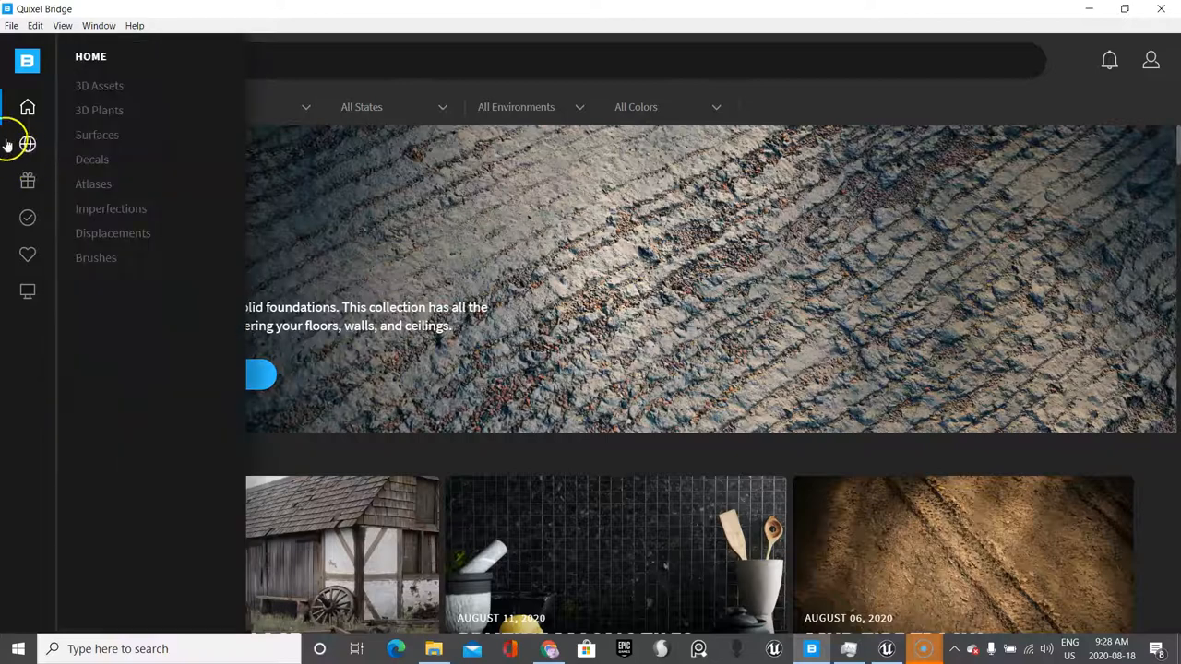
Step: Enter the Nordic Forest collection and filter it to 3D assets
{"action": "left_click", "coordinate": [28, 144]}
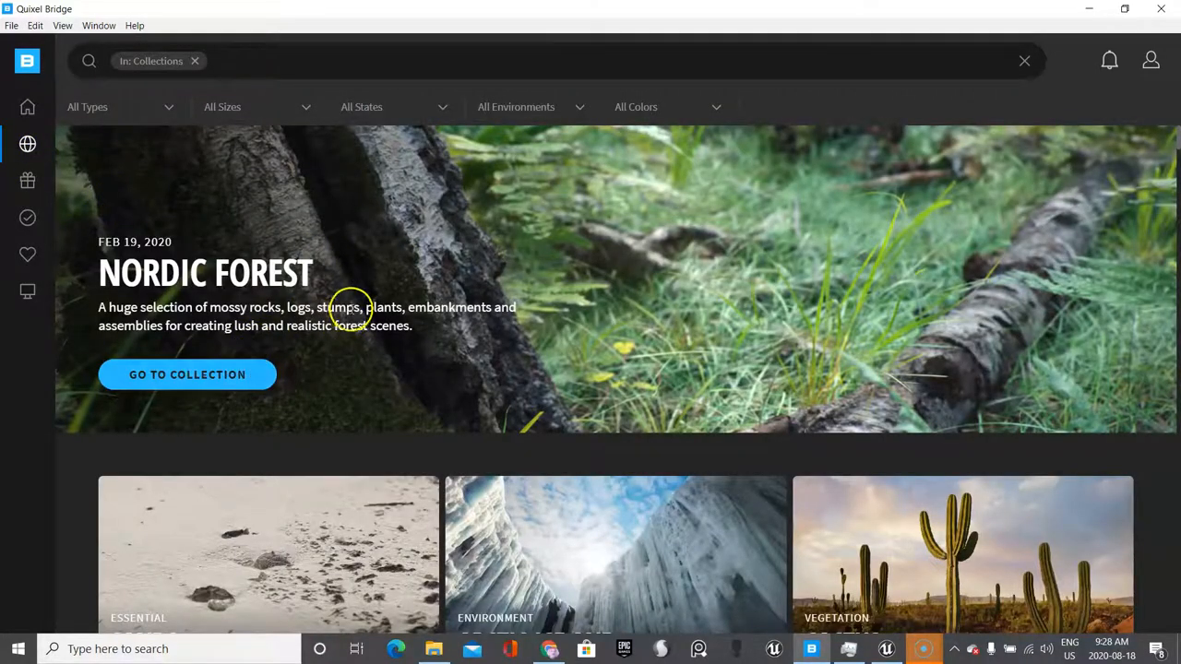
{"action": "left_click", "coordinate": [188, 375]}
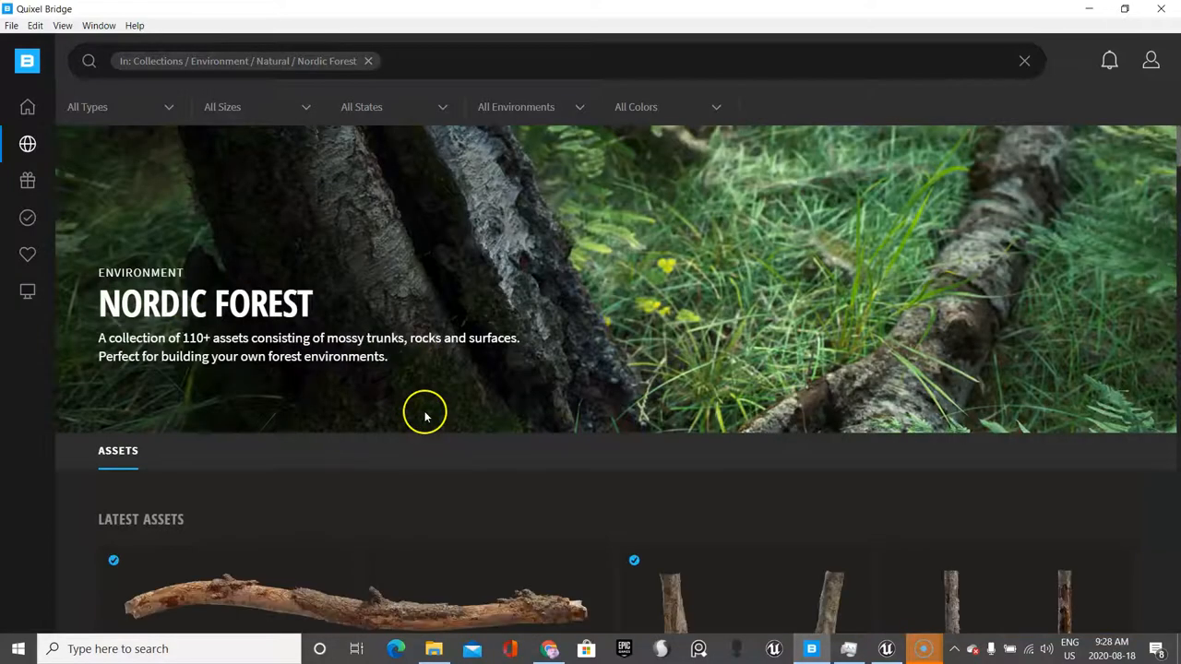
{"action": "left_click", "coordinate": [120, 105]}
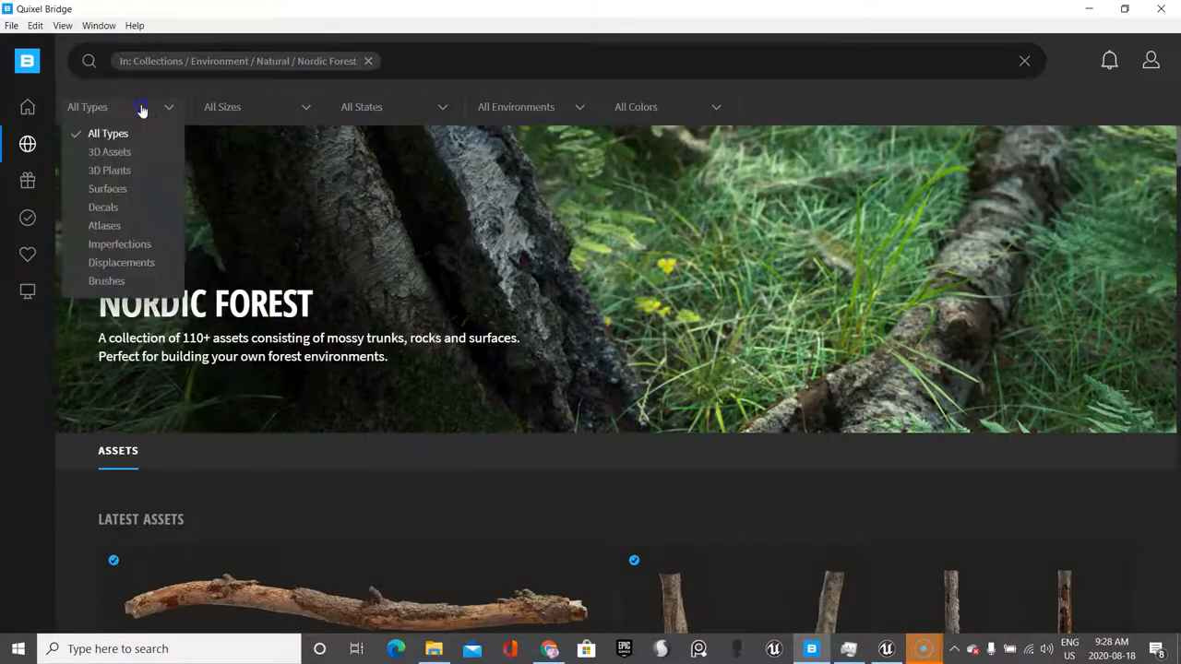
{"action": "left_click", "coordinate": [109, 151]}
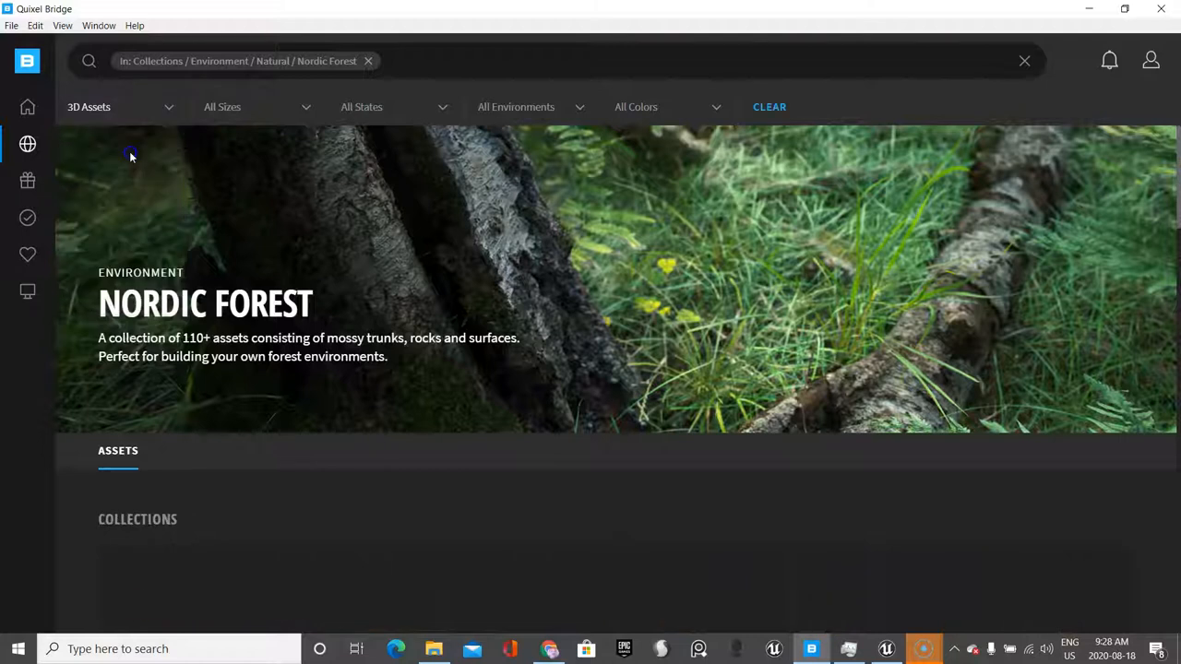
Step: Filter Nordic Forest to 3D plants, which returns no matches
{"action": "left_click", "coordinate": [119, 105]}
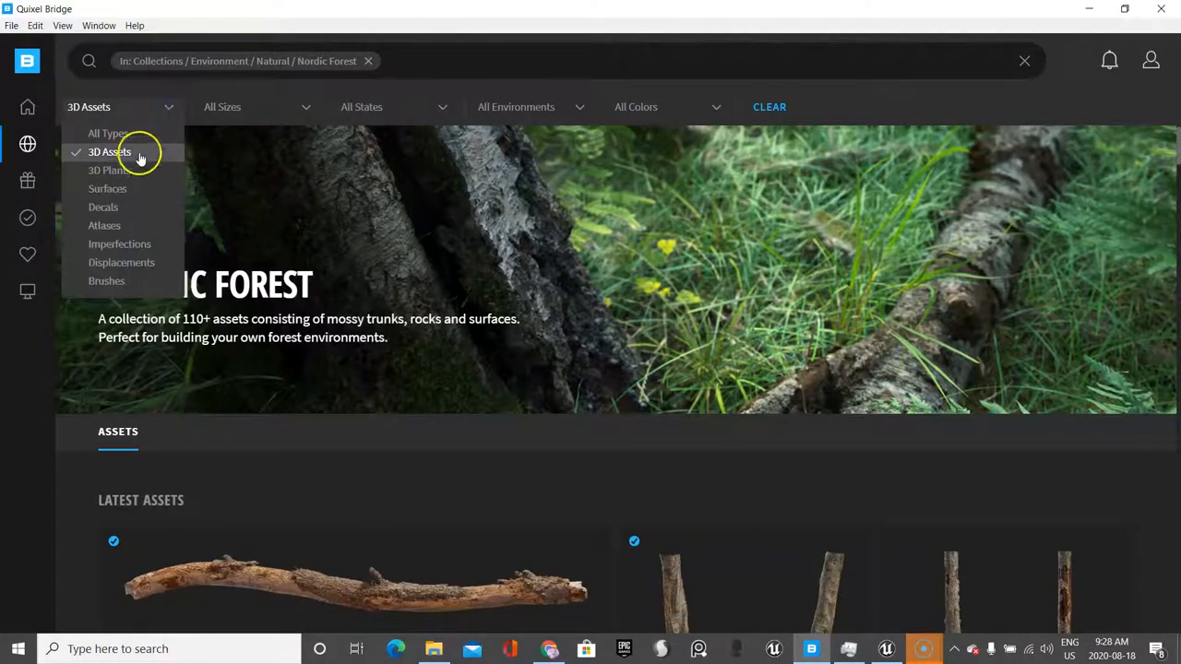
{"action": "left_click", "coordinate": [109, 170]}
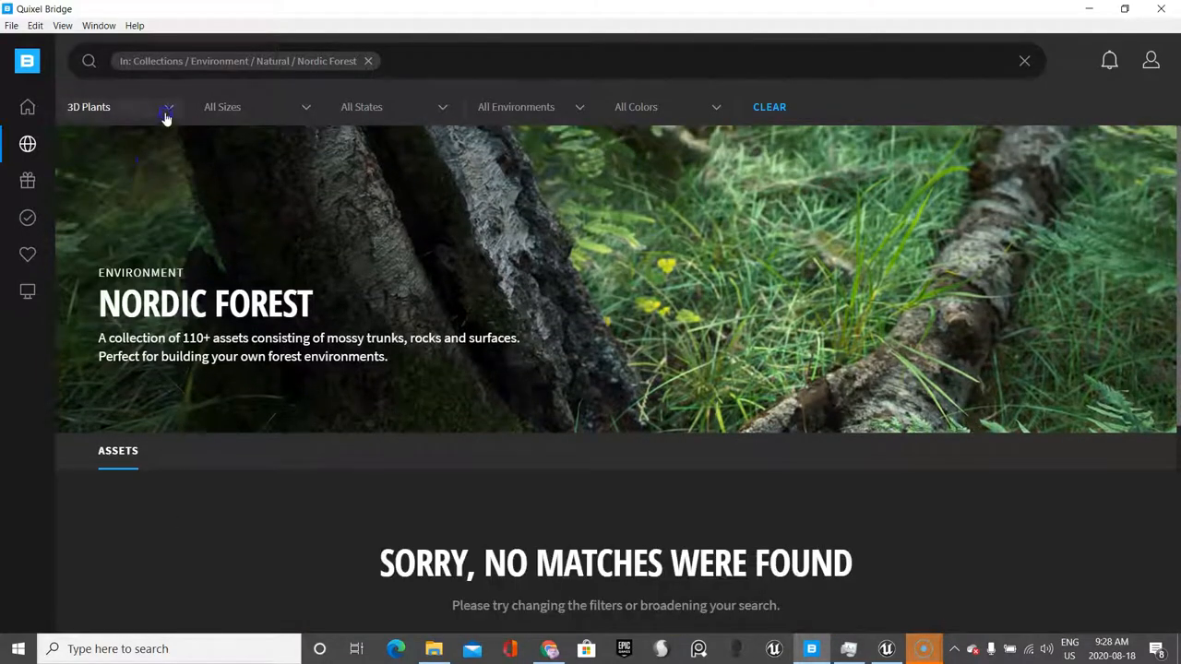
{"action": "left_click", "coordinate": [120, 105]}
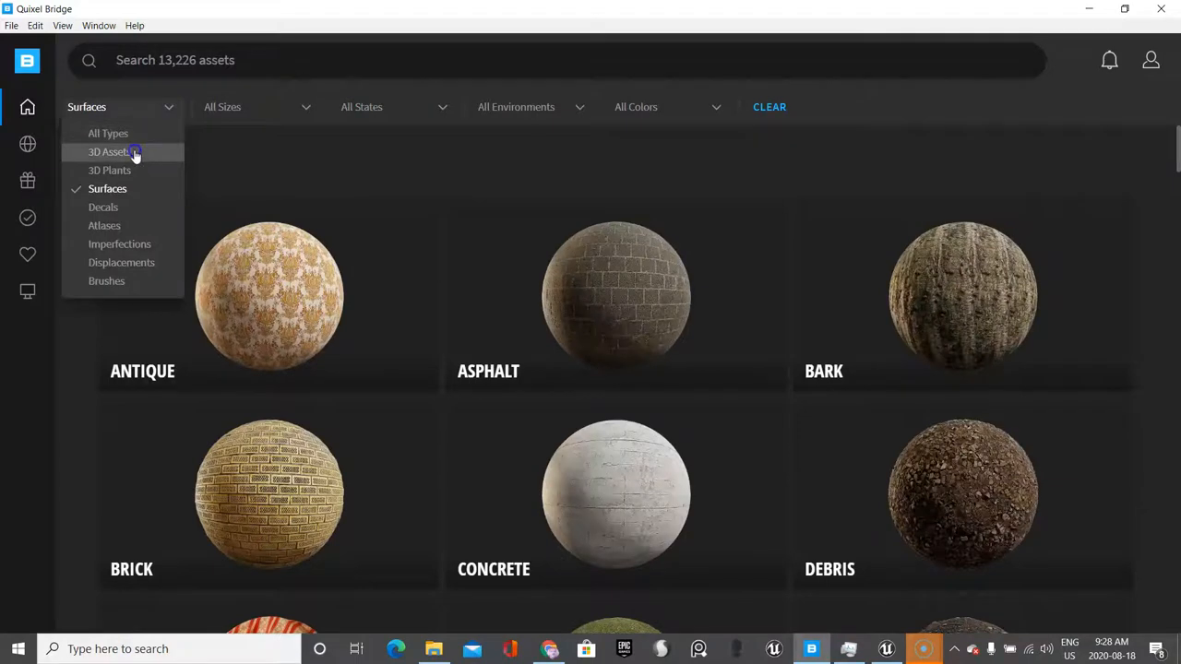
Step: Filter the full Quixel Bridge library to 3D Plants, listing Aquatic, Climber, Crop and Fern categories
{"action": "left_click", "coordinate": [109, 170]}
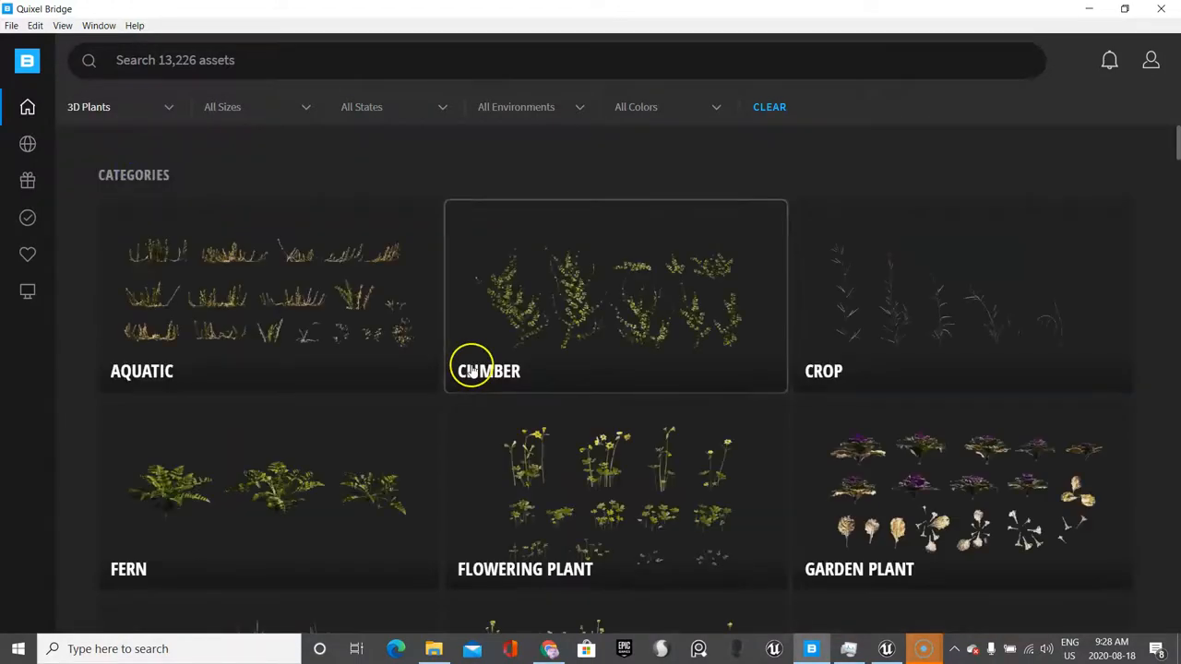
{"action": "mouse_move", "coordinate": [620, 347]}
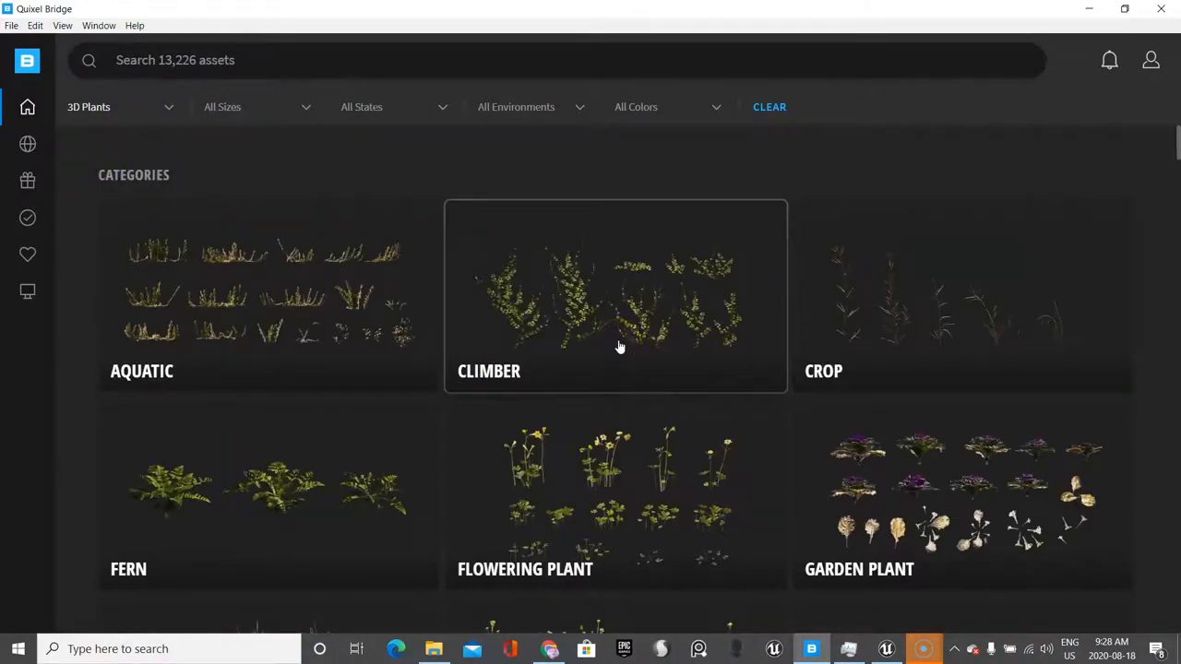
{"action": "mouse_move", "coordinate": [70, 601]}
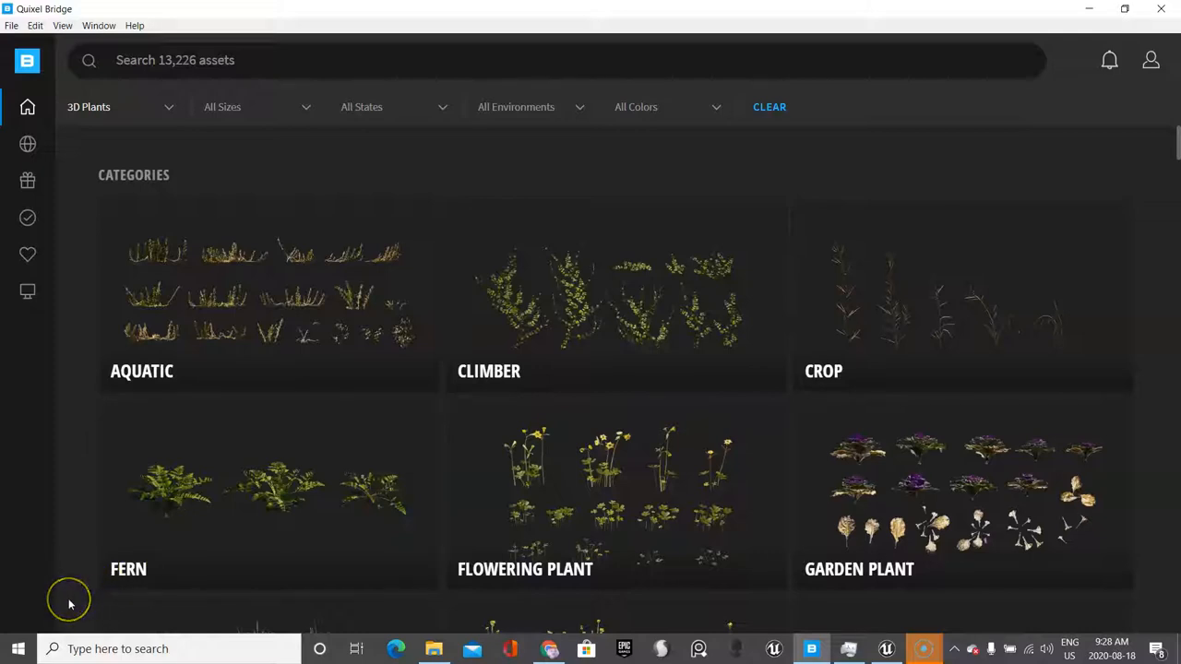